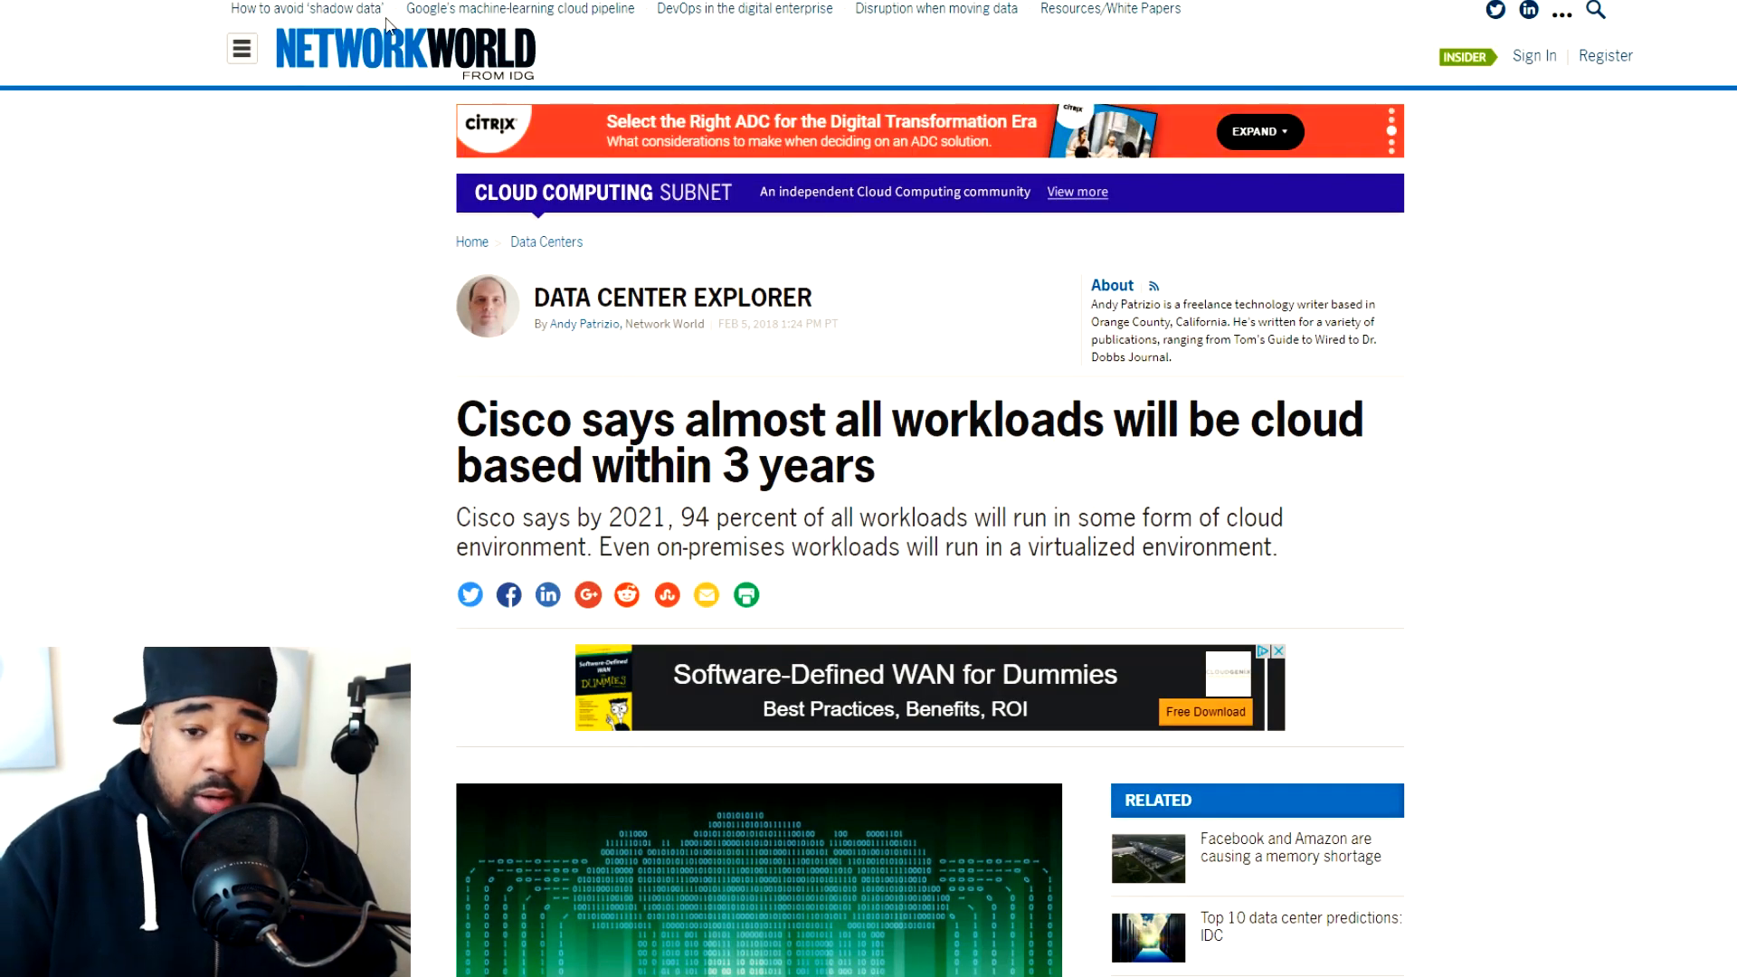
- Scroll down through ZDNet's data center article and on to the AWS Free Tier hands-on practice page
scroll("down", 3)
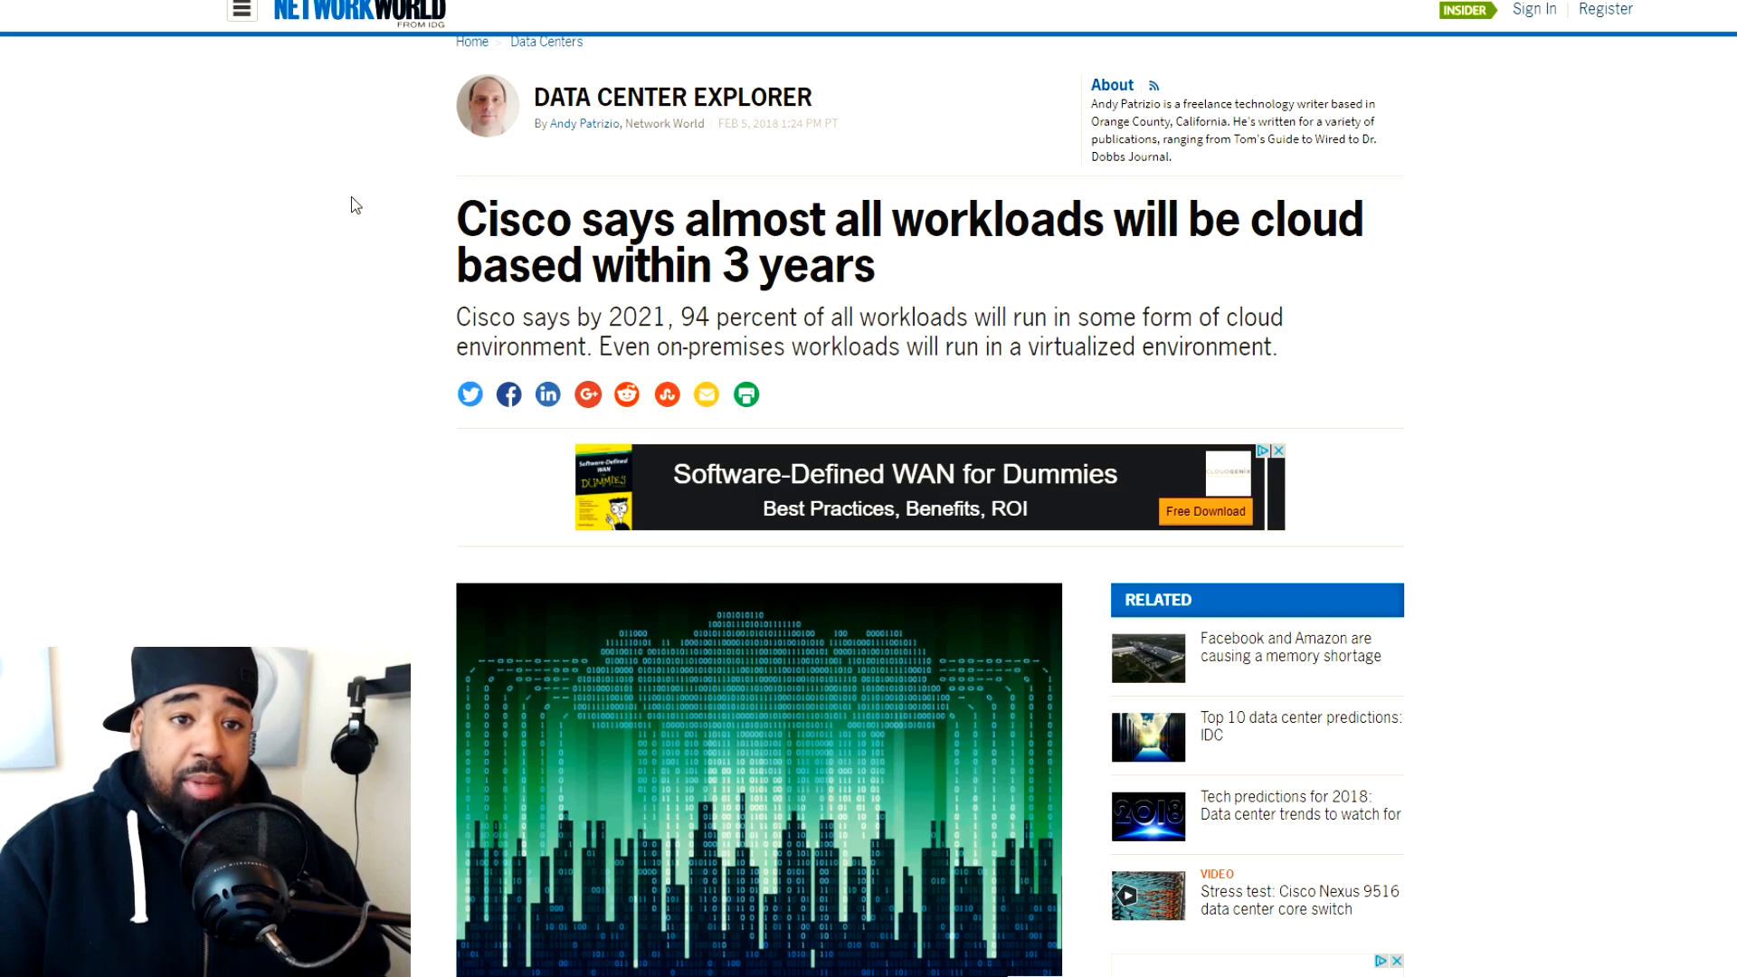
scroll("down", 3)
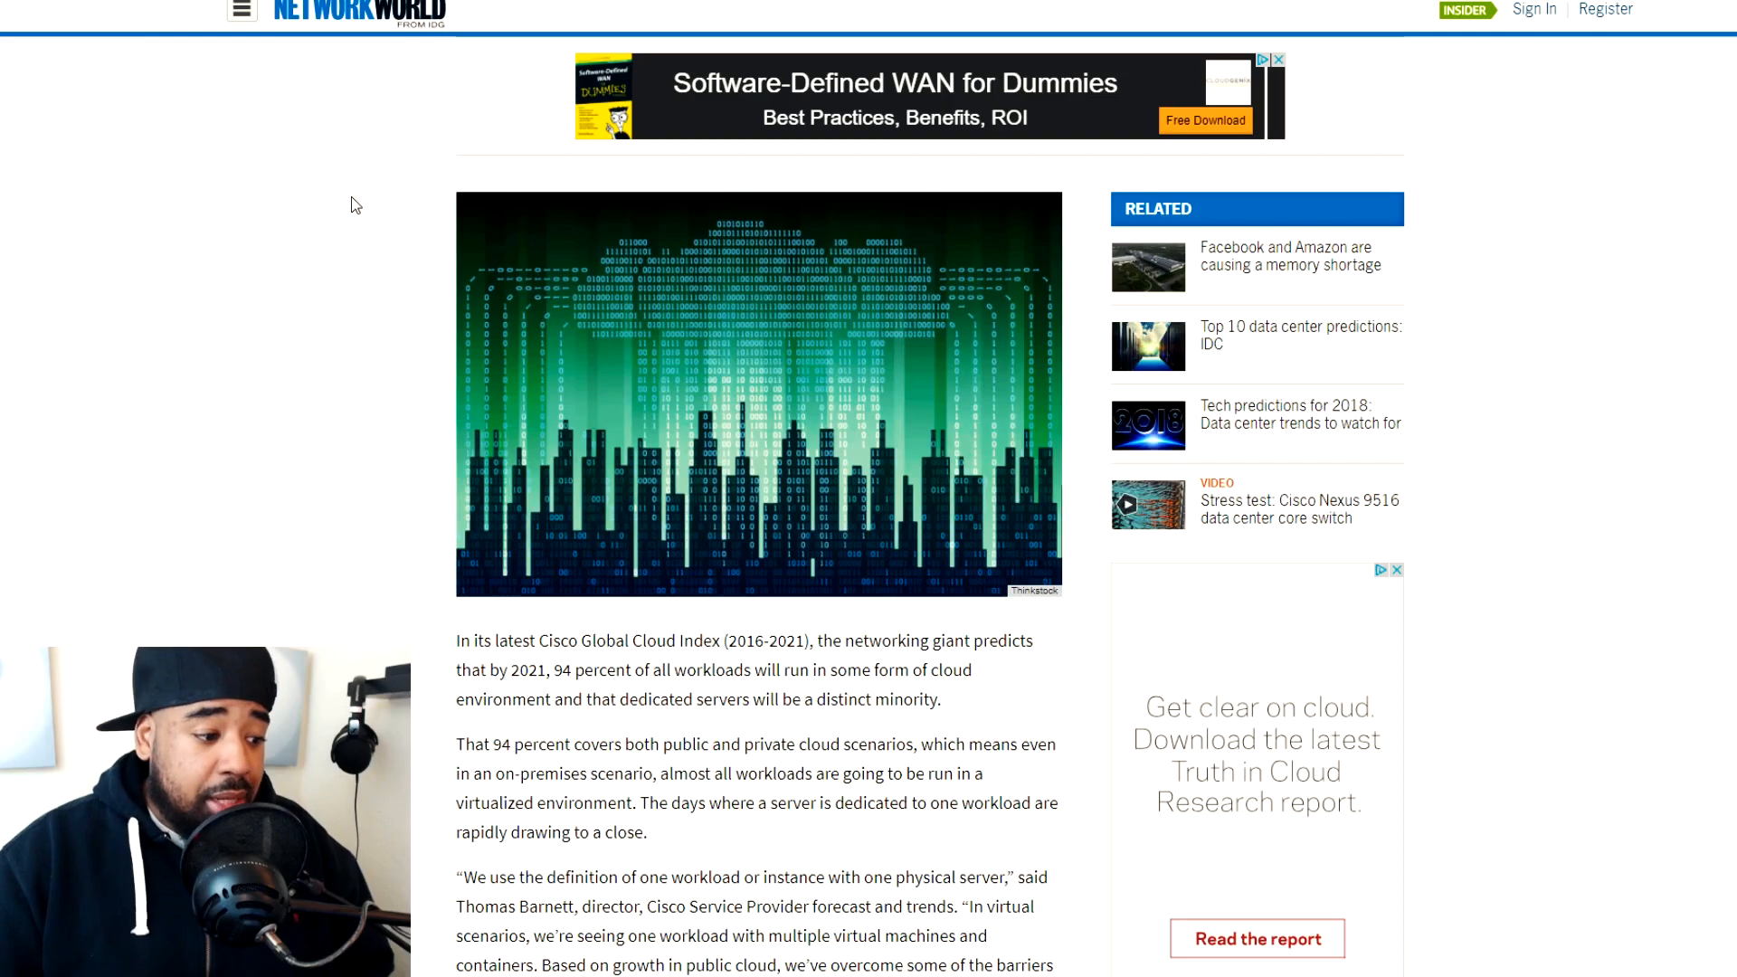
scroll("down", 3)
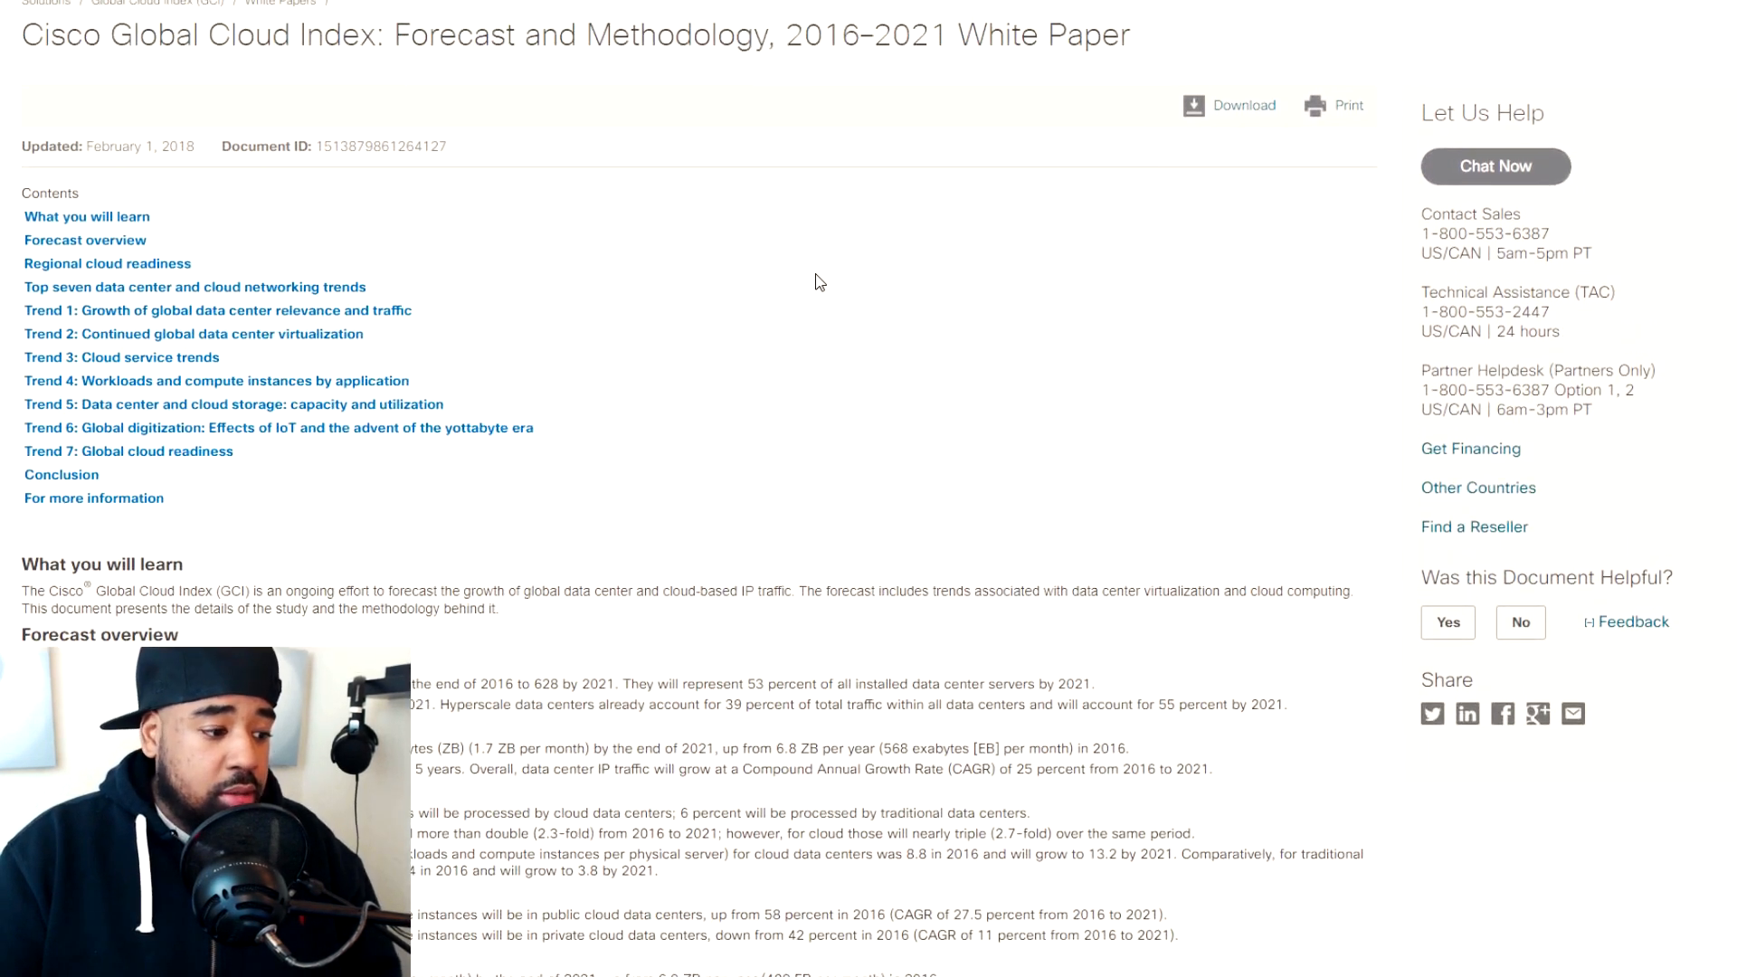
scroll("down", 3)
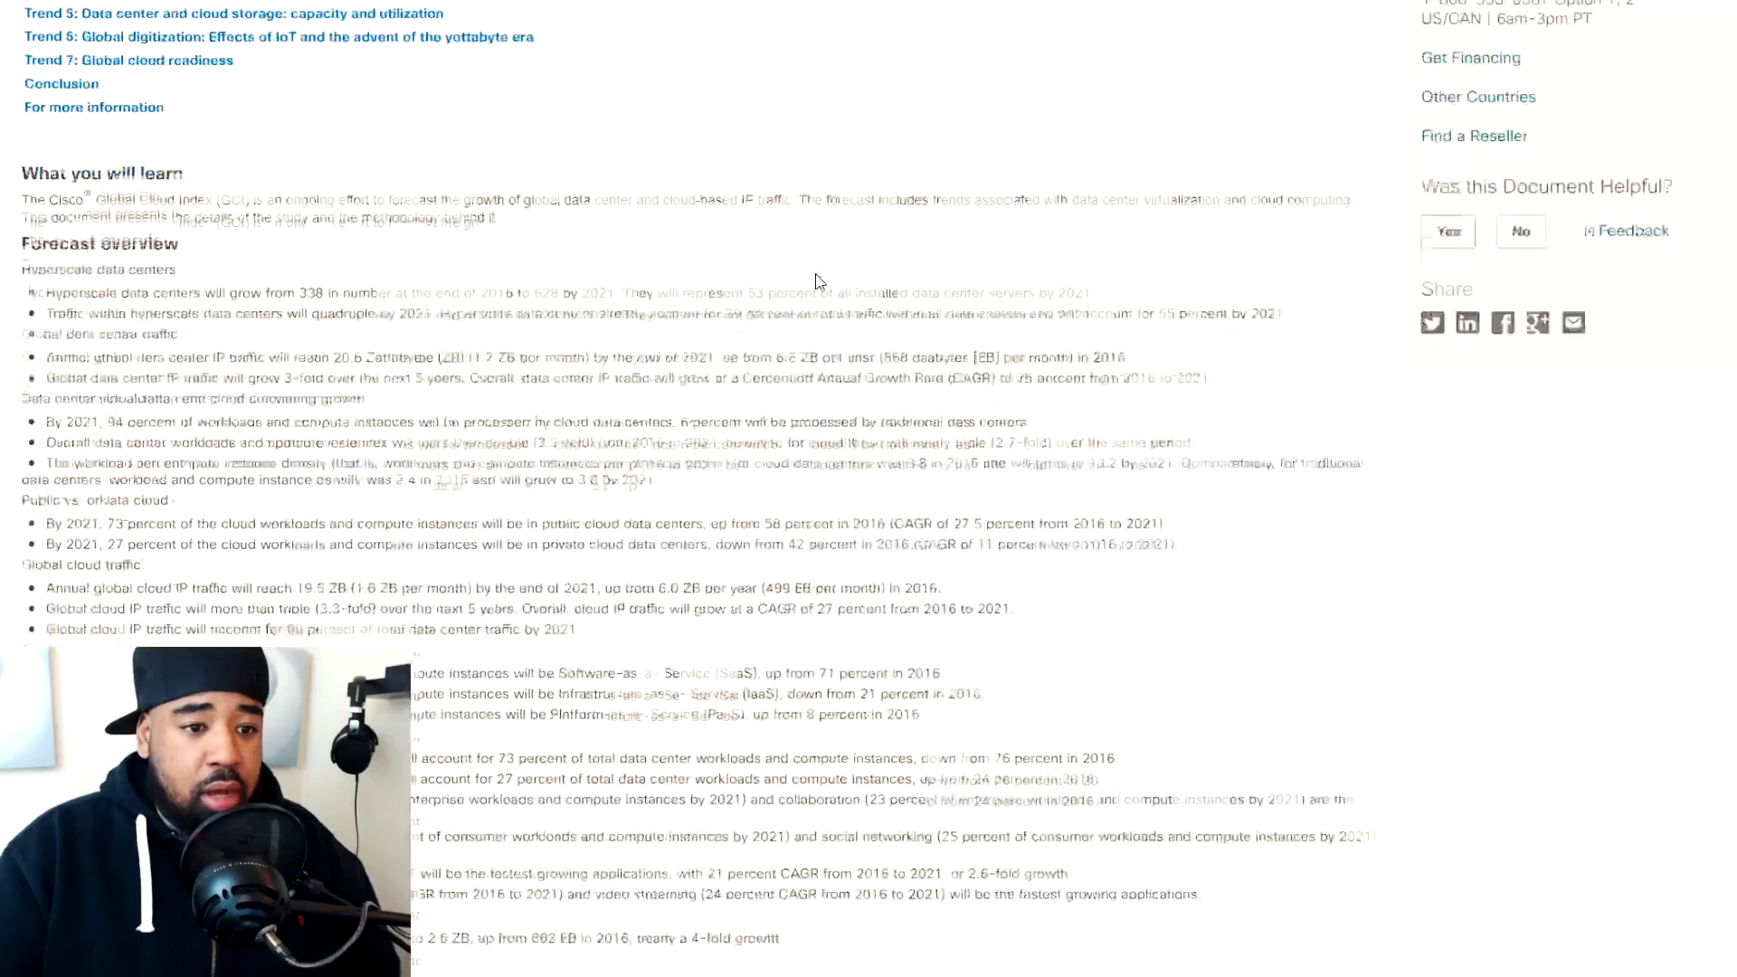
scroll("down", 3)
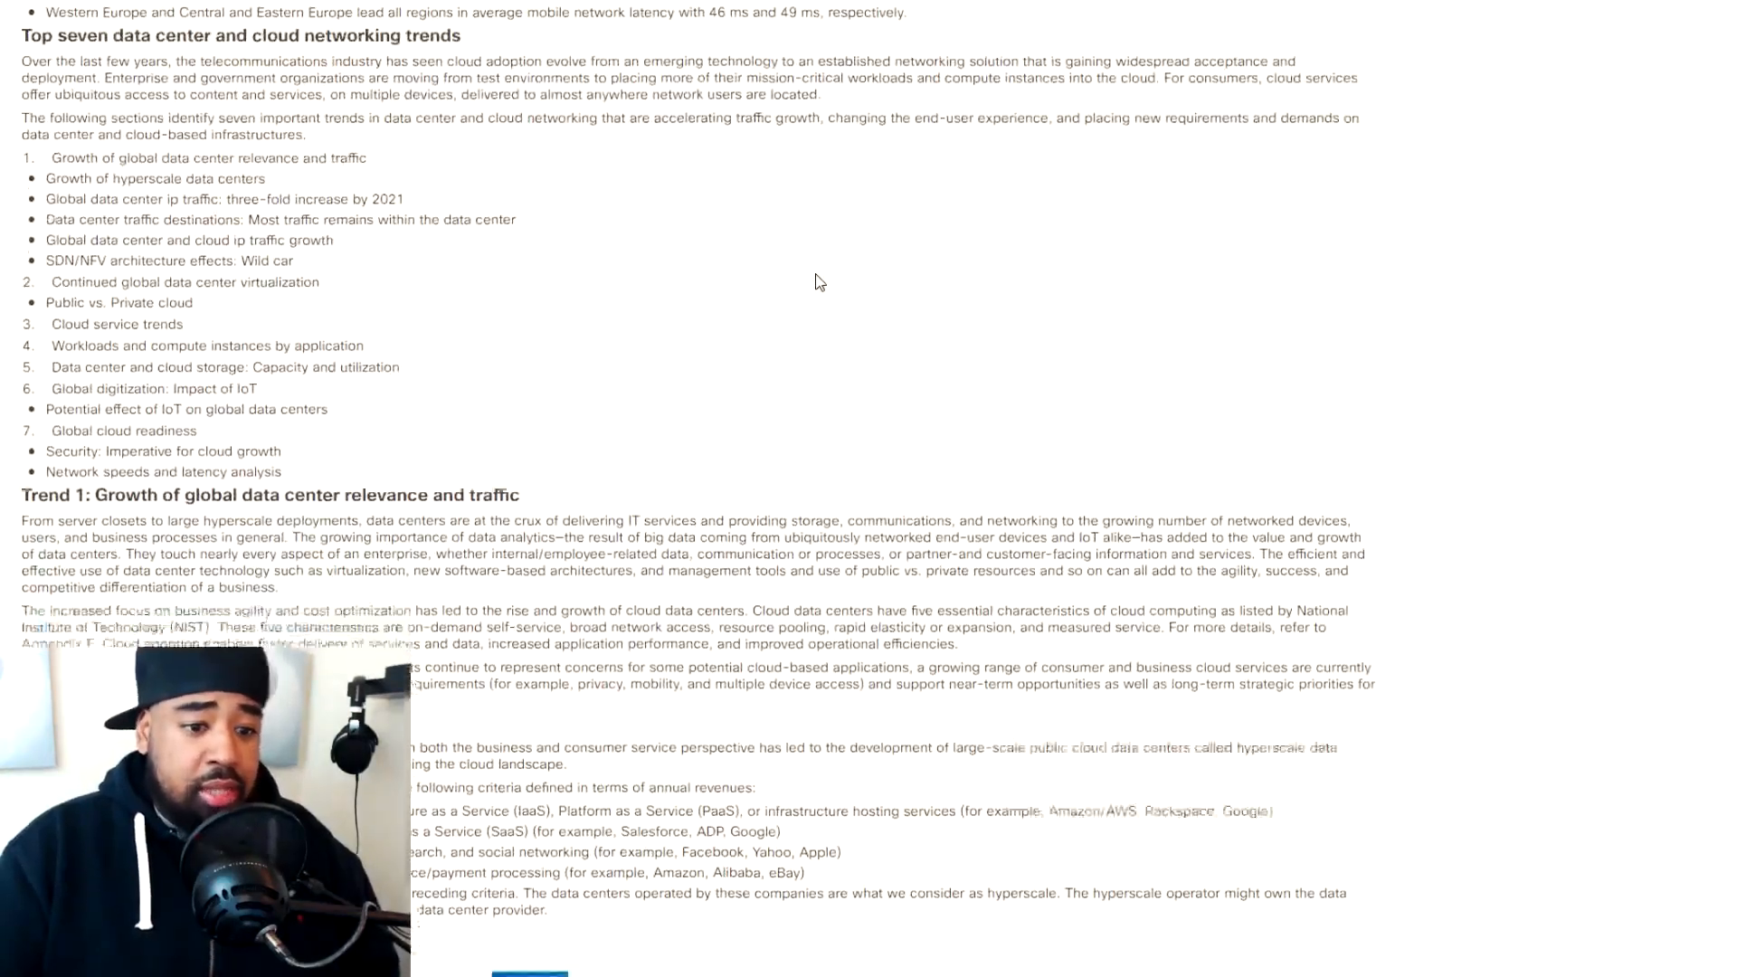
scroll("down", 3)
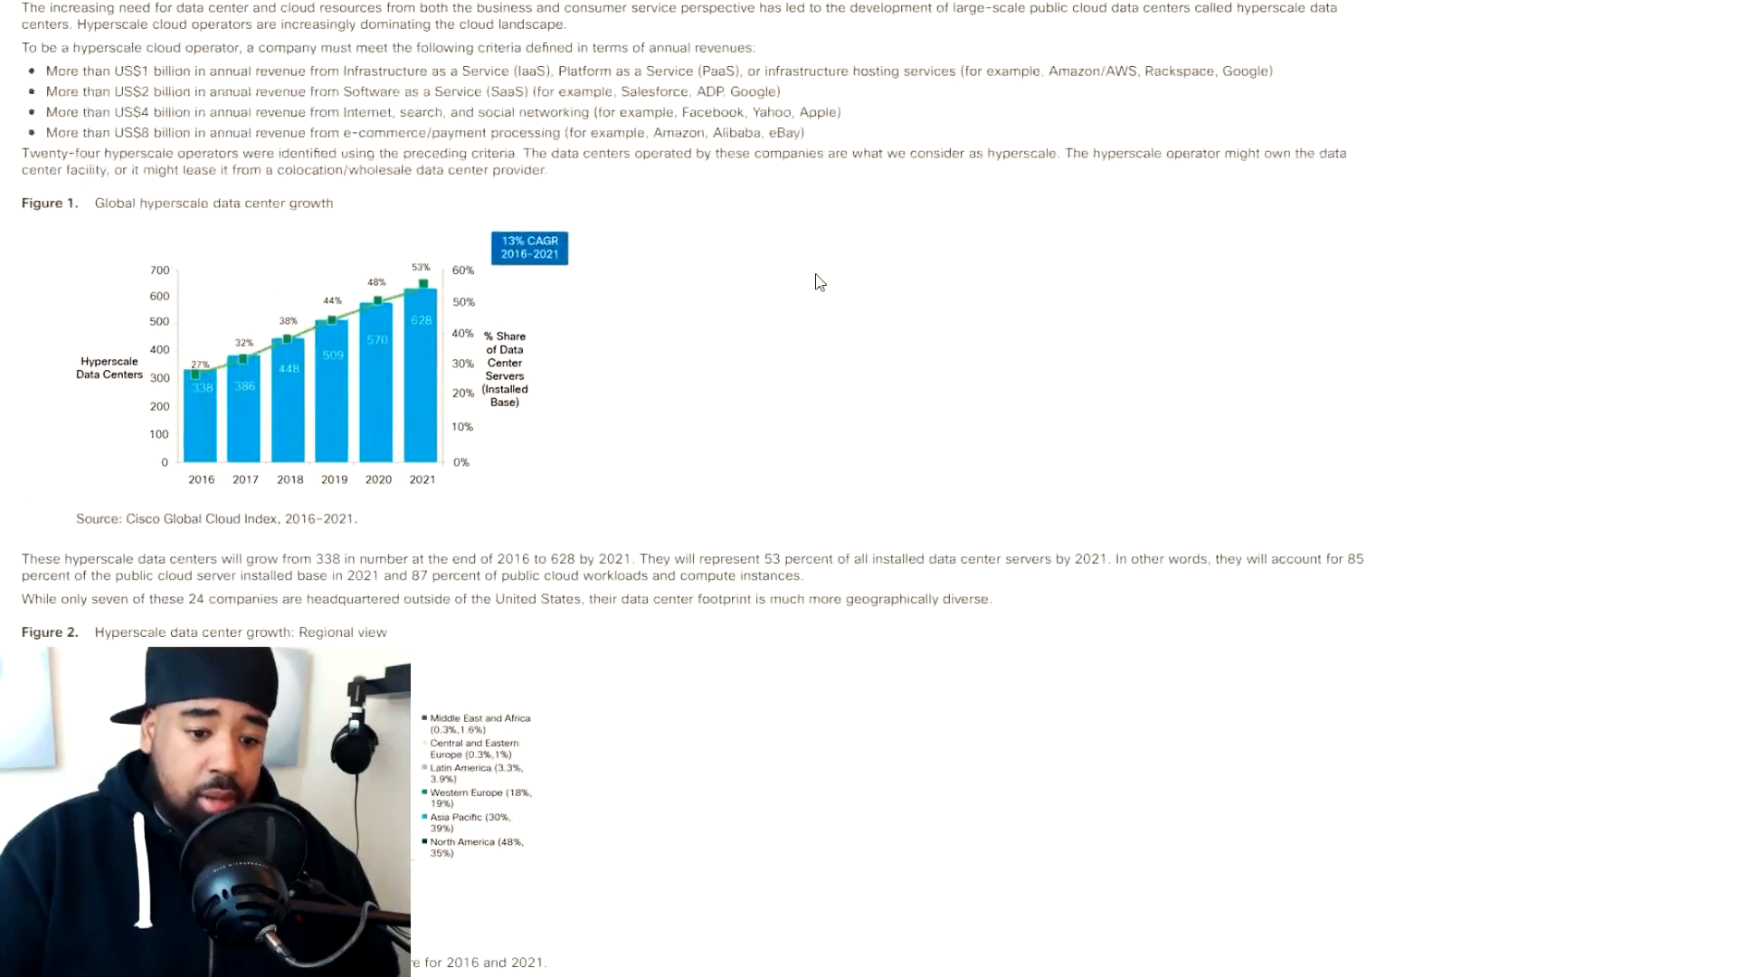
scroll("down", 3)
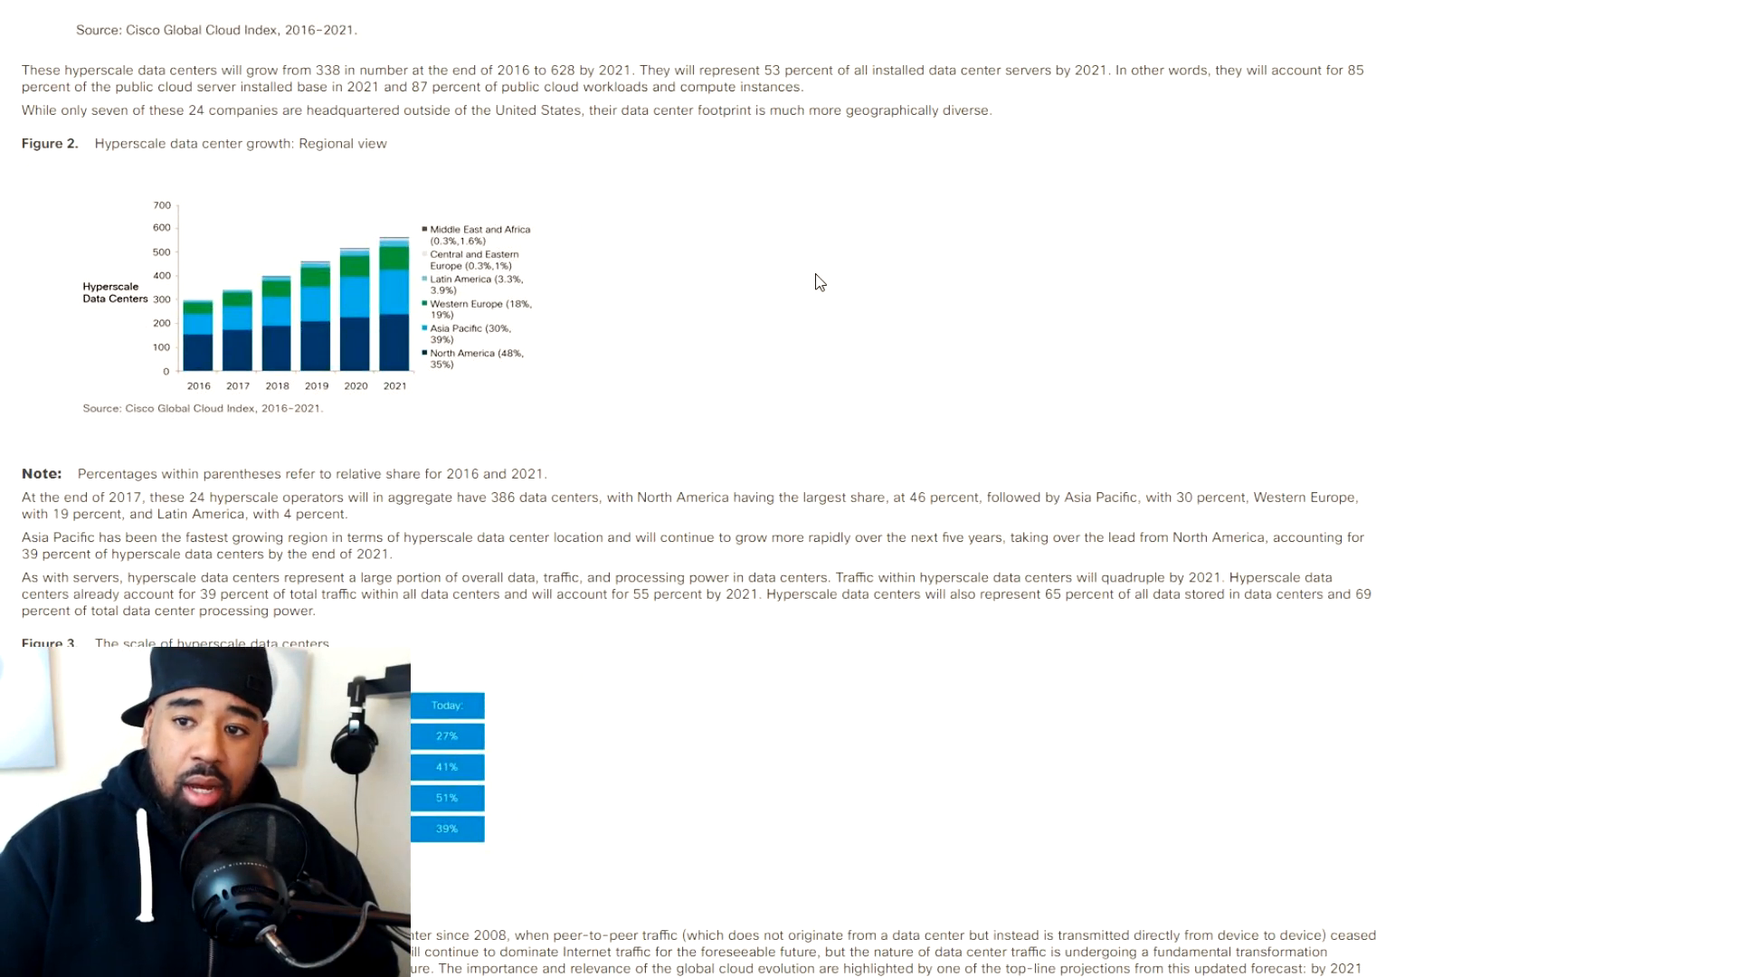
scroll("down", 3)
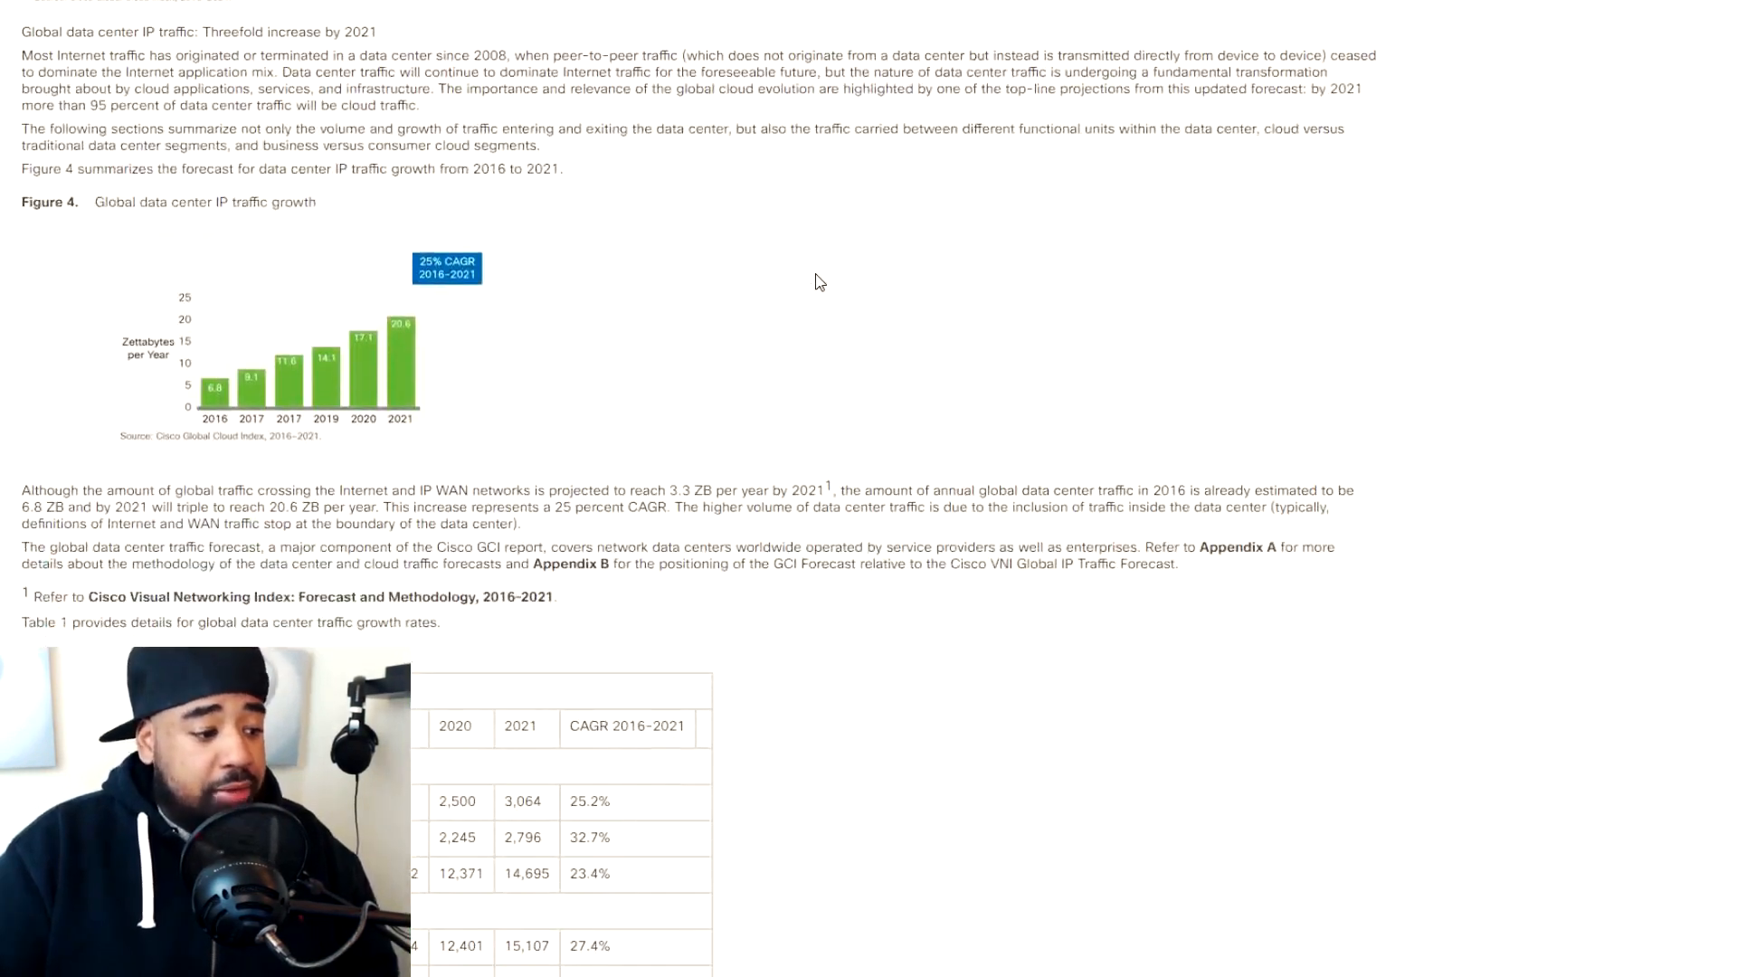
scroll("down", 3)
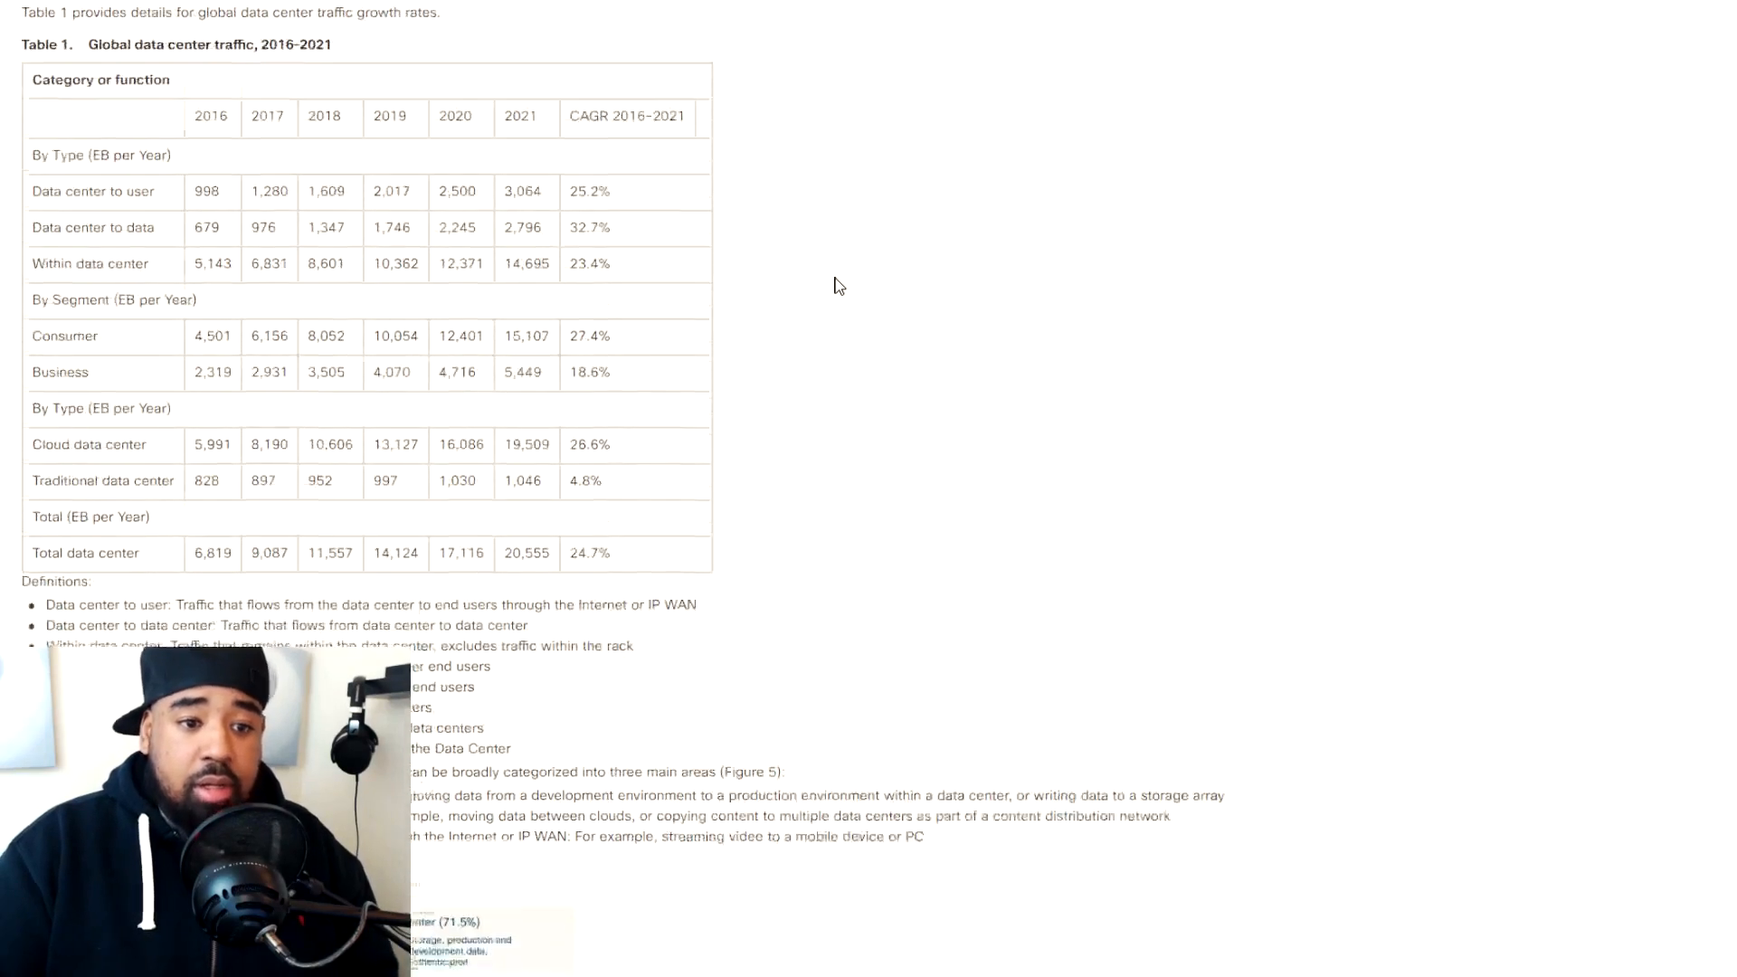
scroll("down", 3)
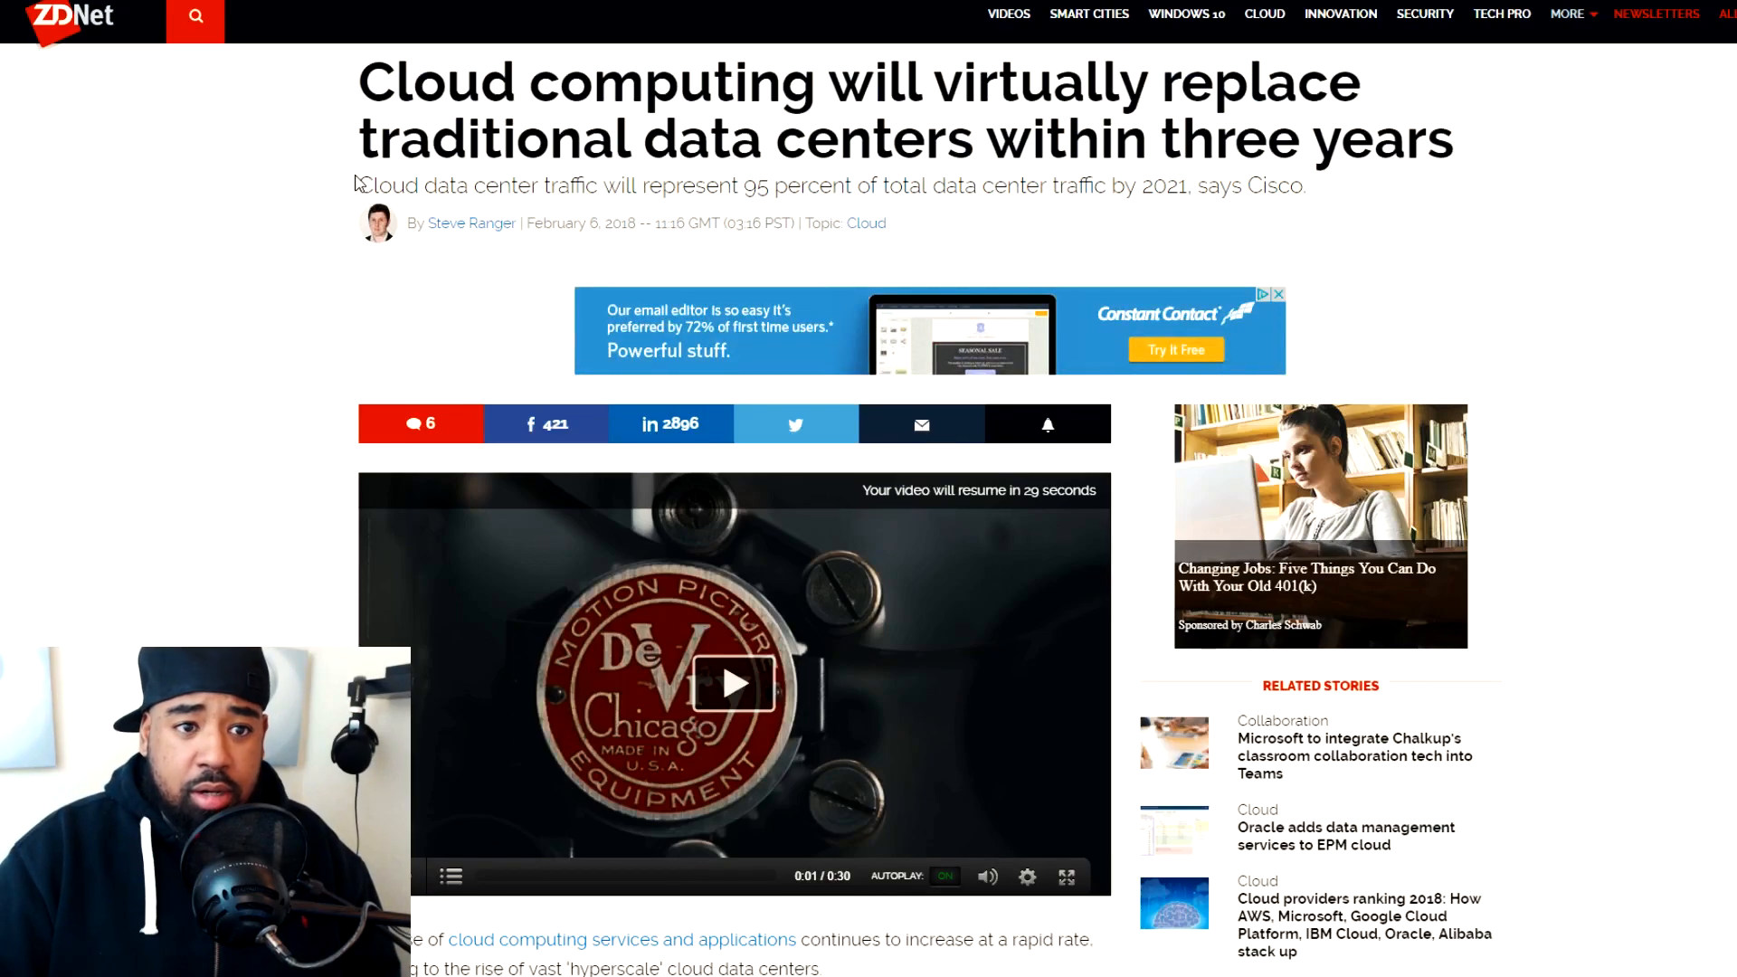
scroll("down", 3)
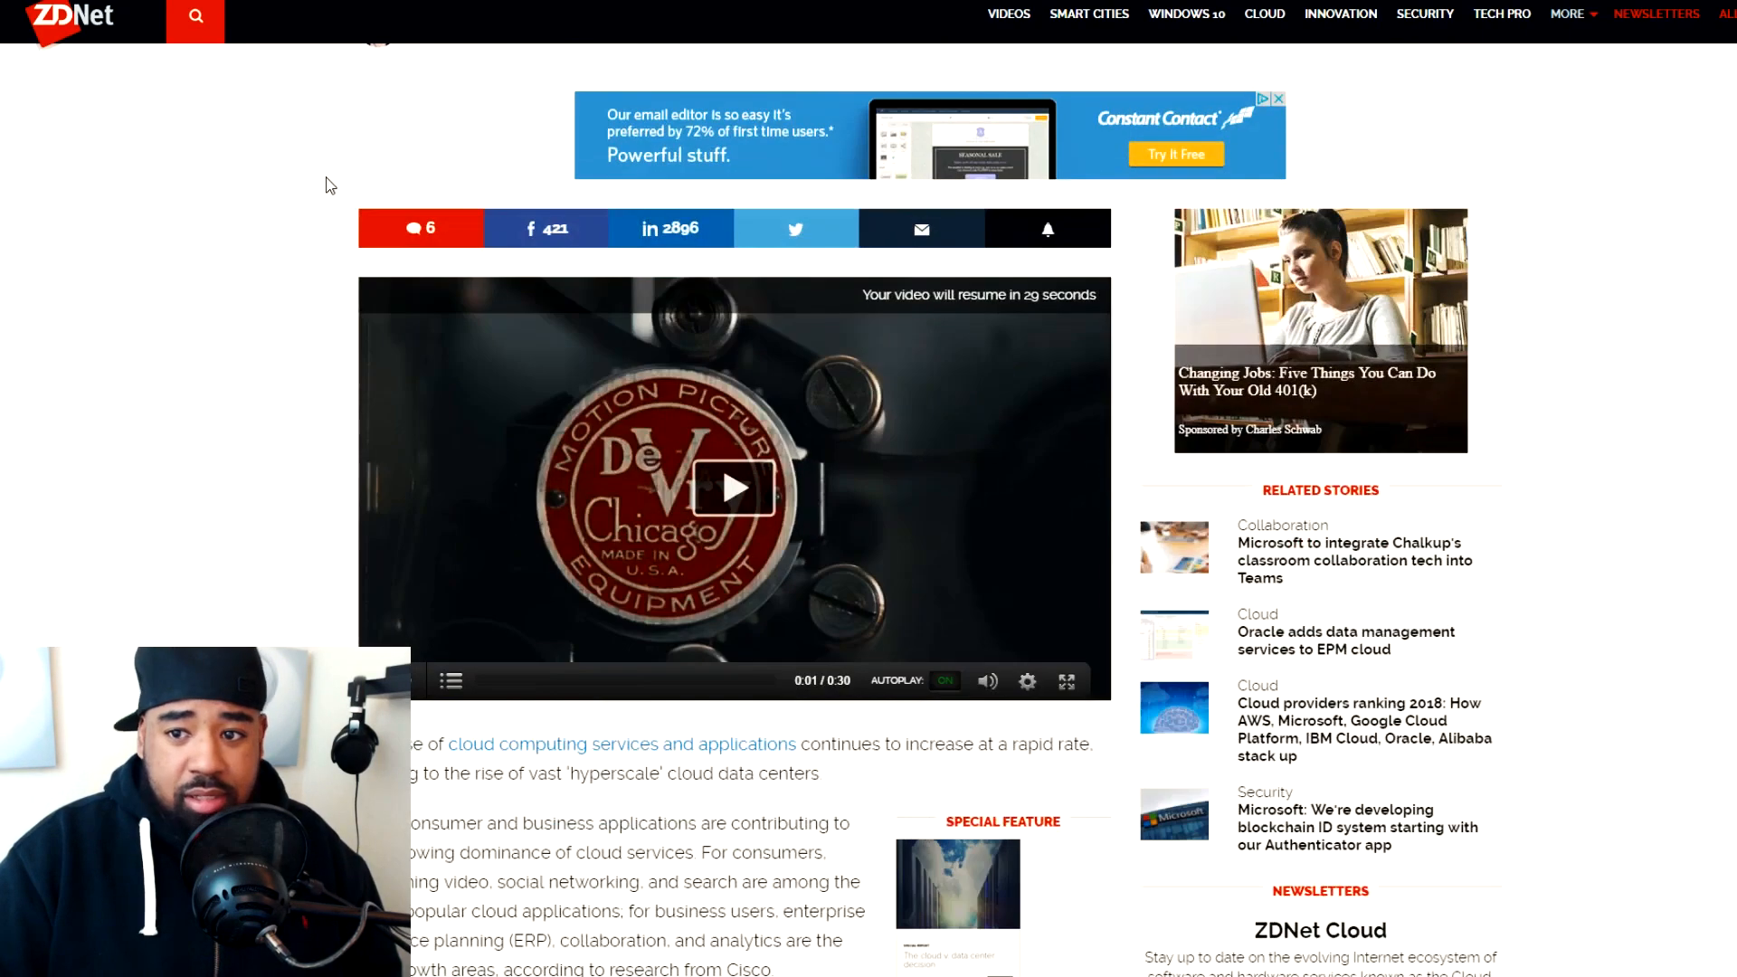
scroll("down", 3)
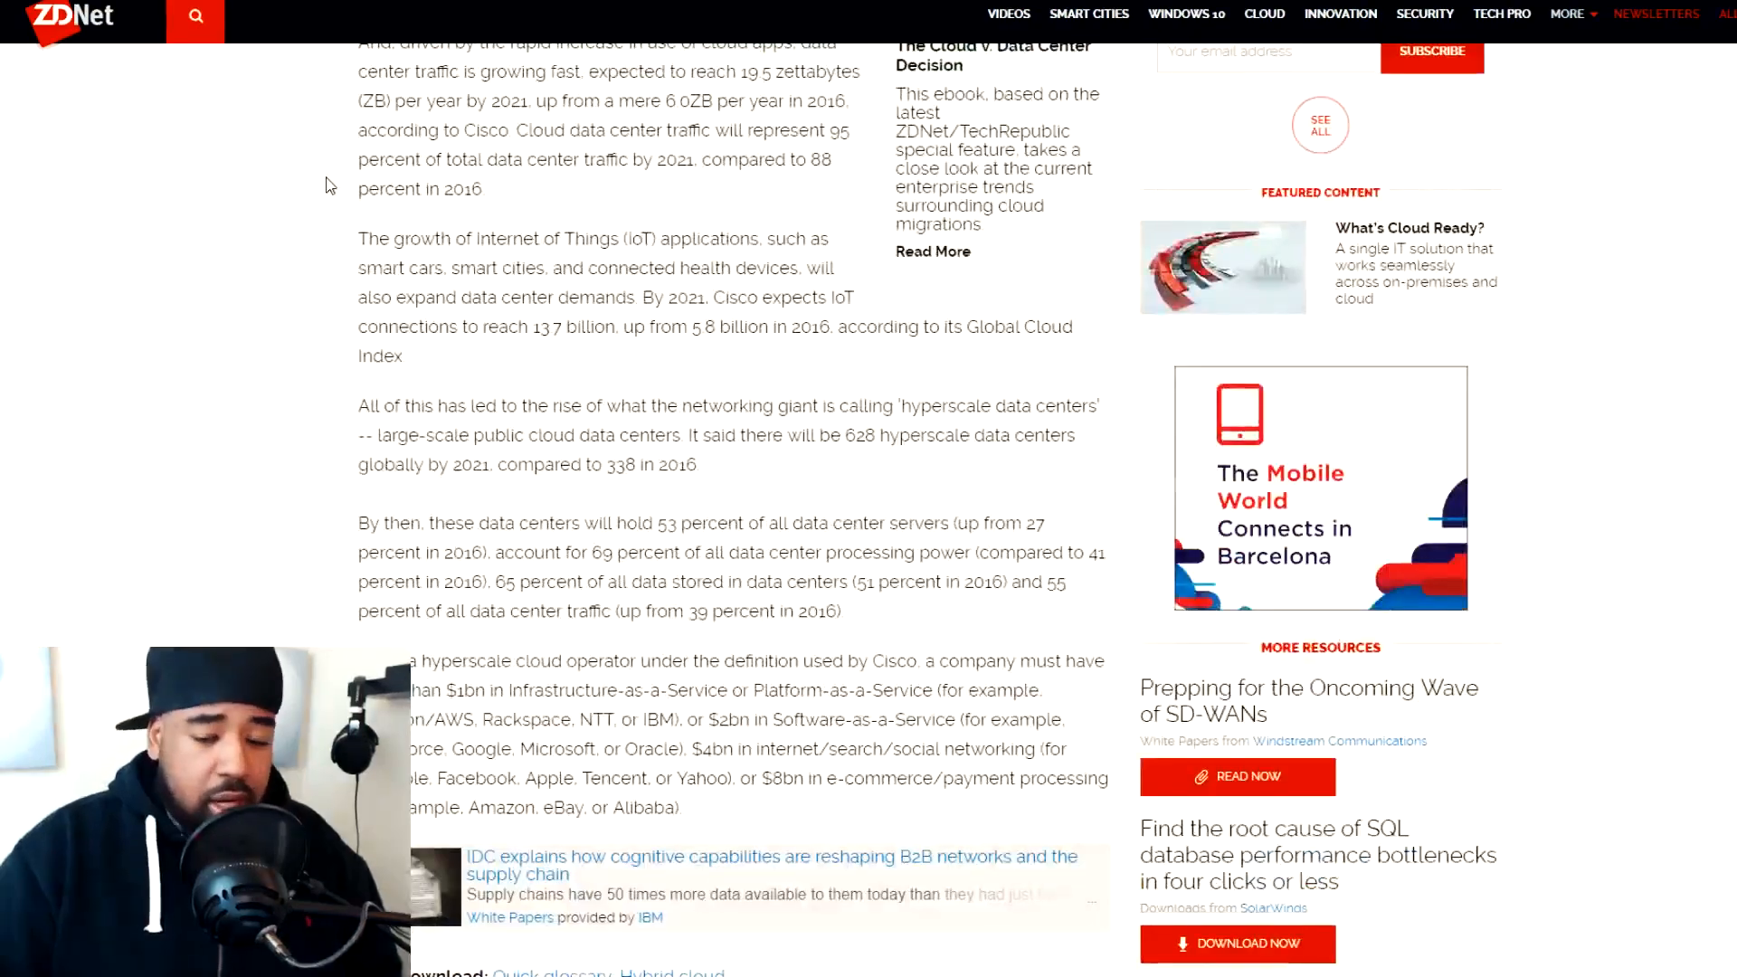
scroll("down", 3)
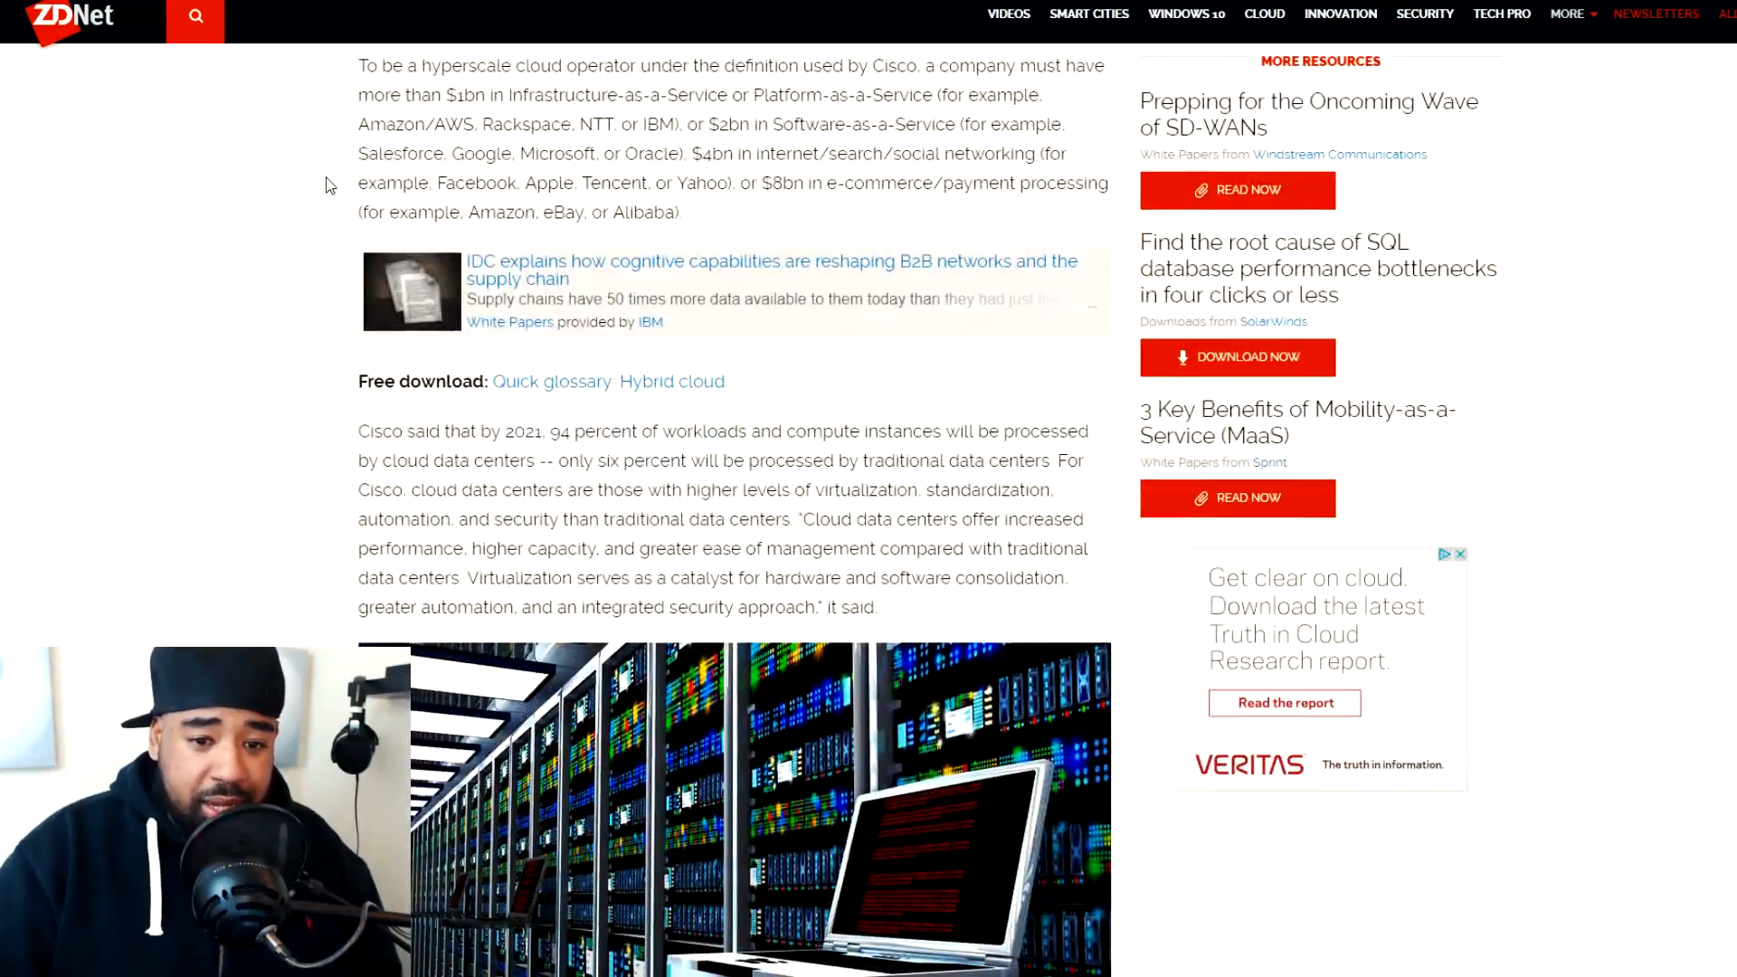
scroll("down", 3)
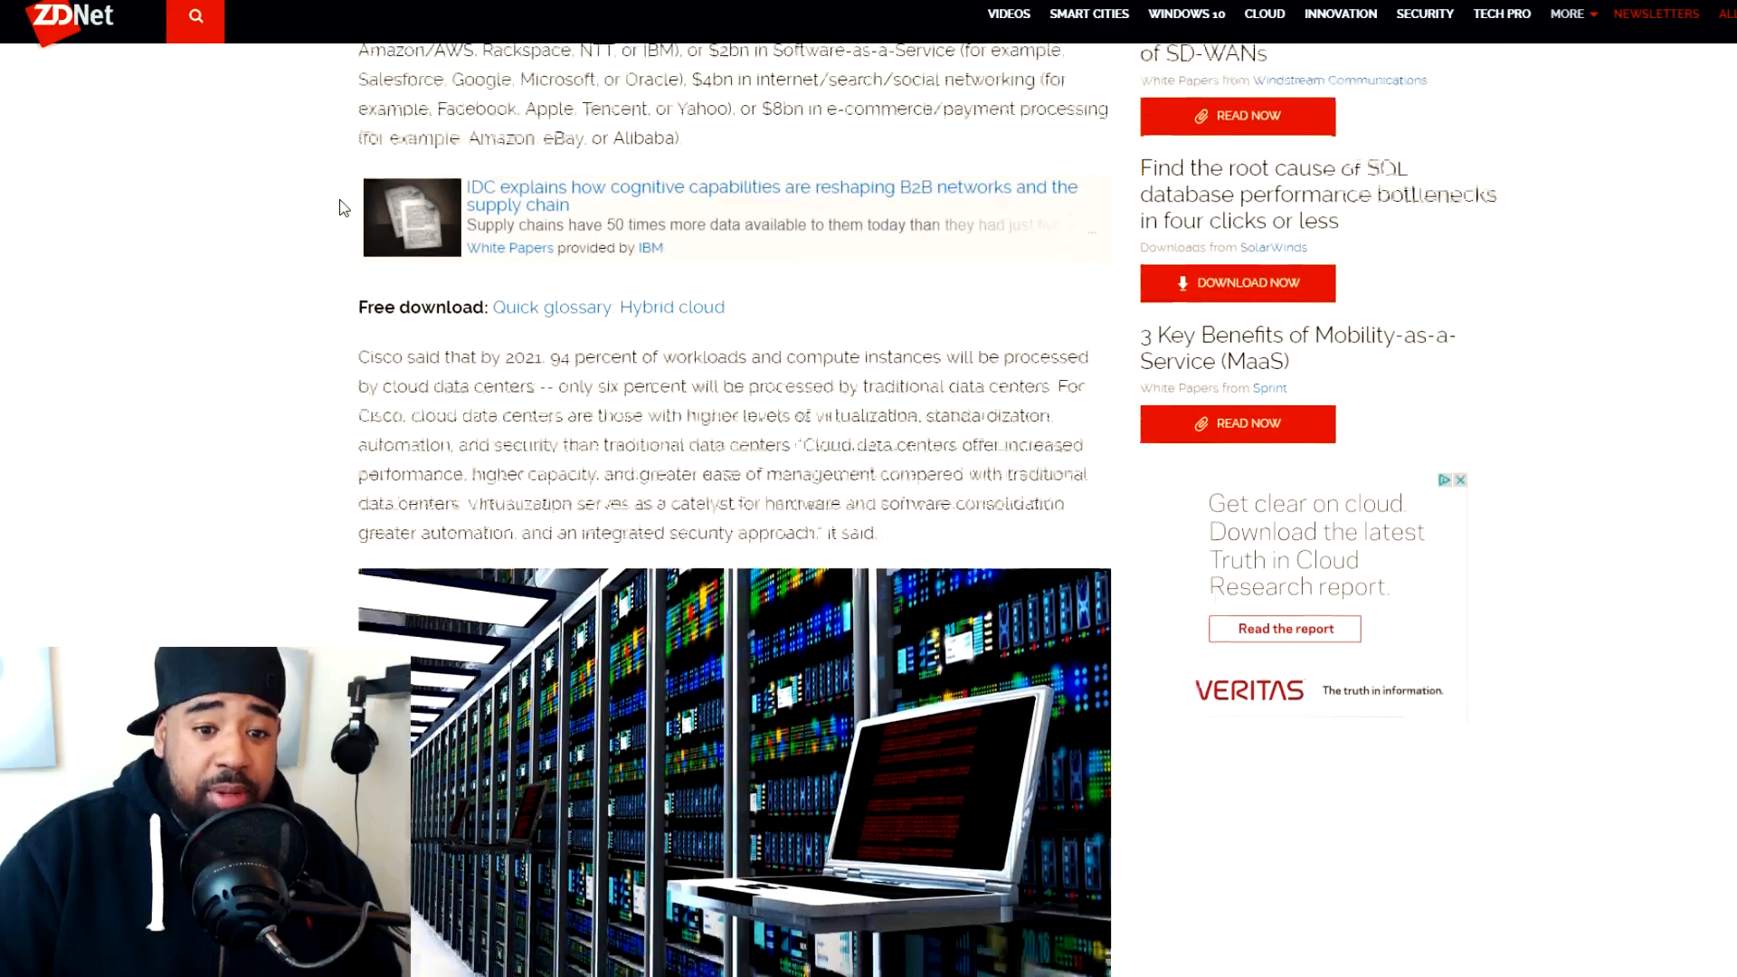
scroll("down", 3)
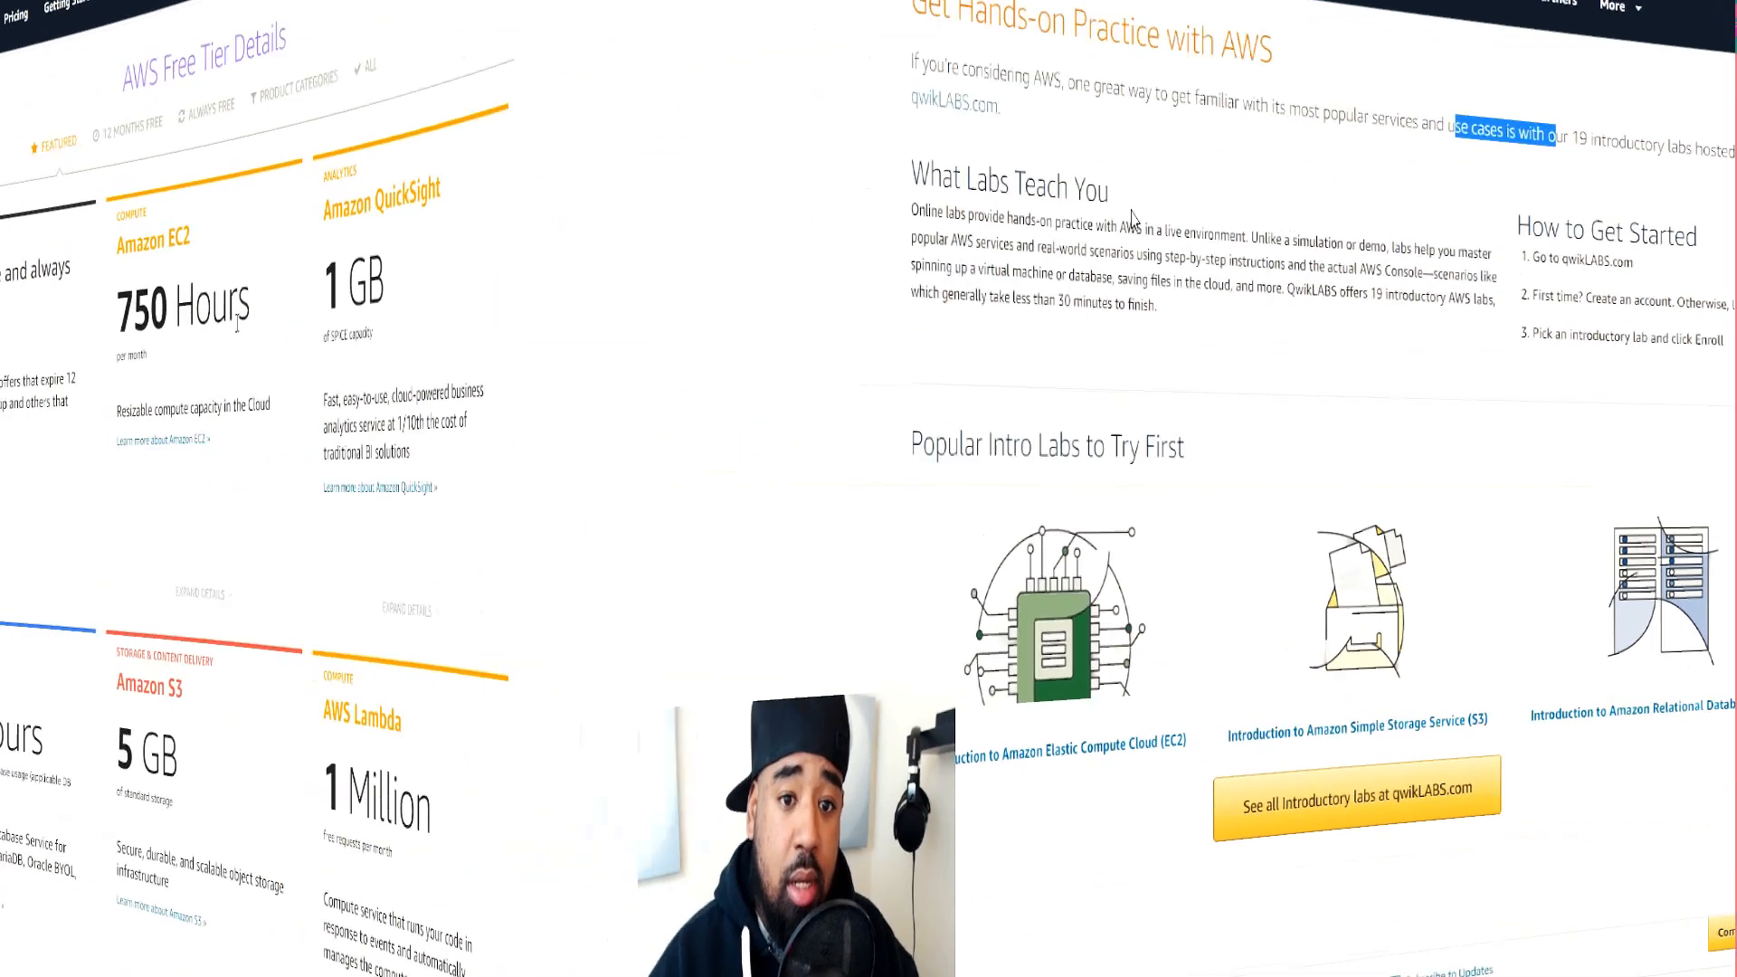
- Scroll through Microsoft Azure's free online training courses page after leaving AWS Free Tier
scroll("up", 3)
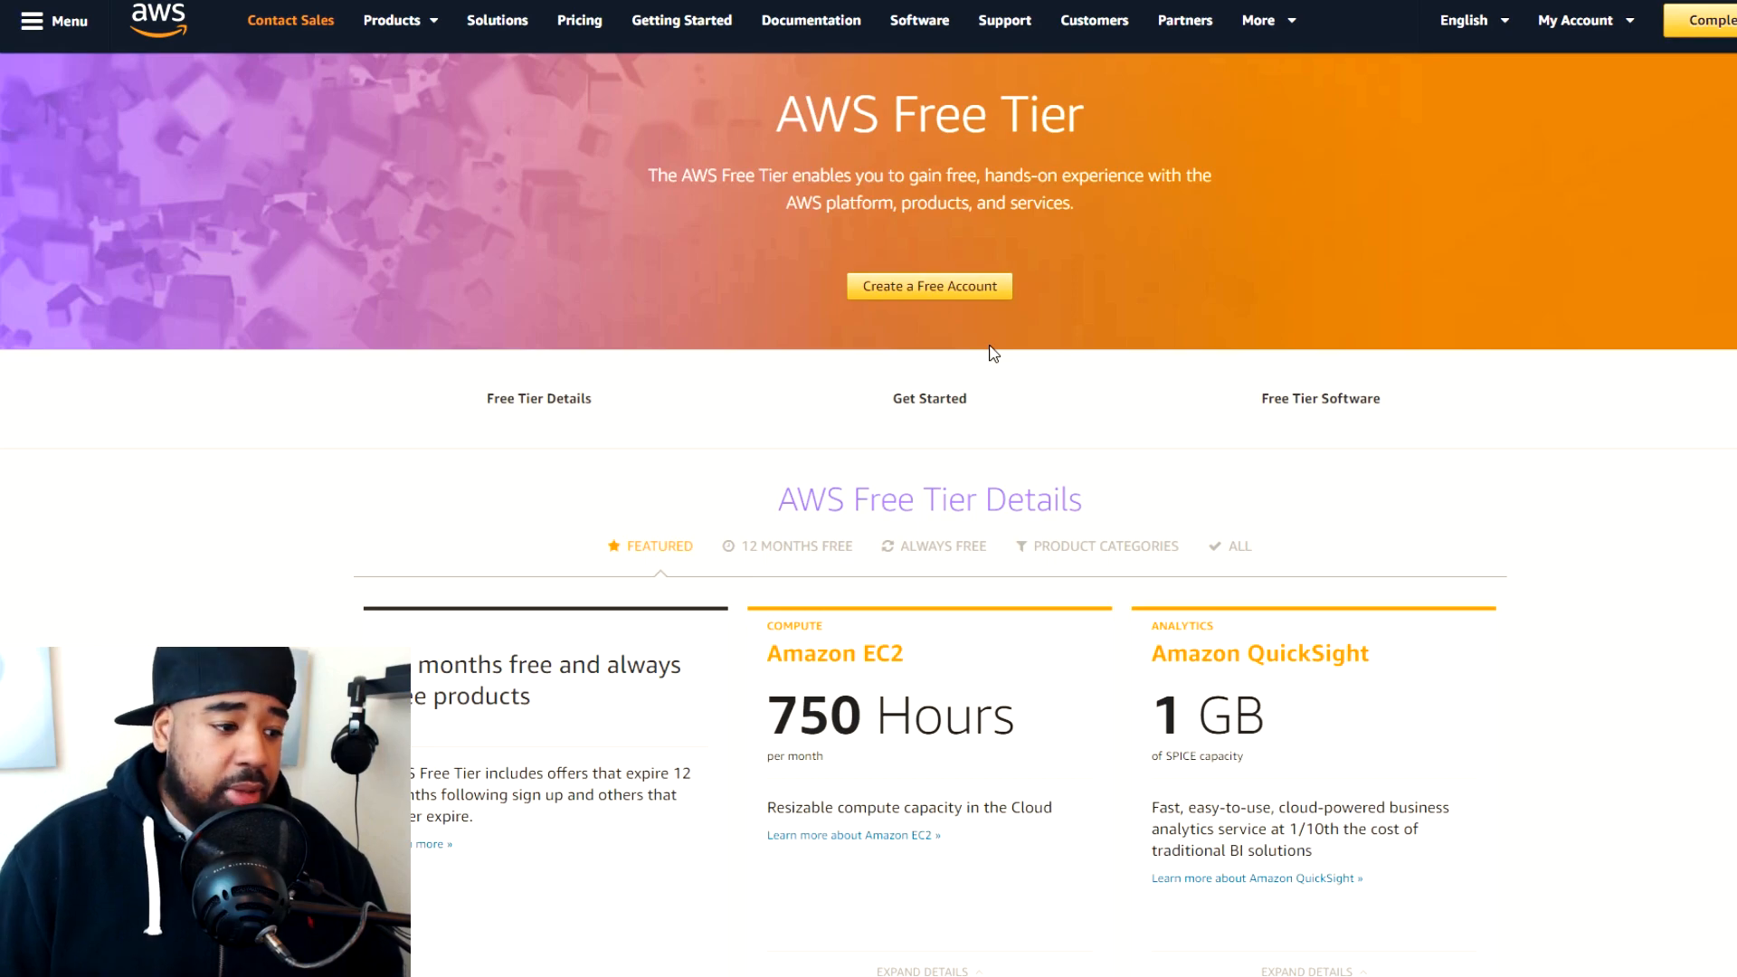
scroll("down", 3)
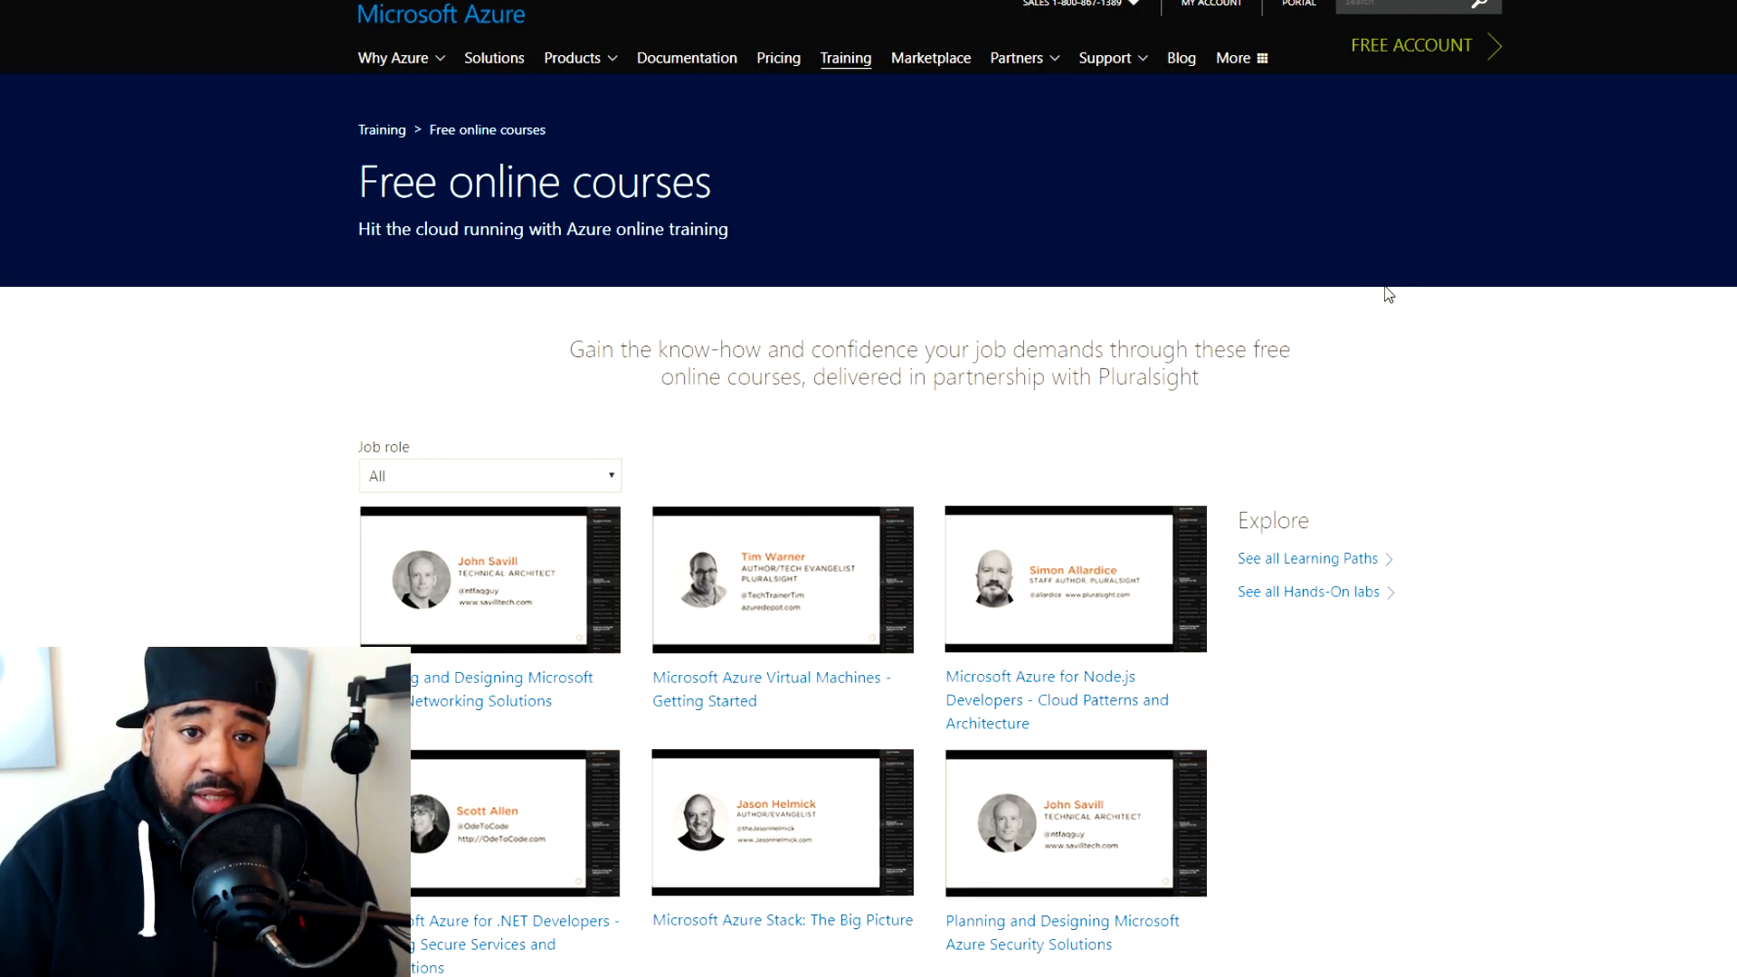
mouse_move(1296, 363)
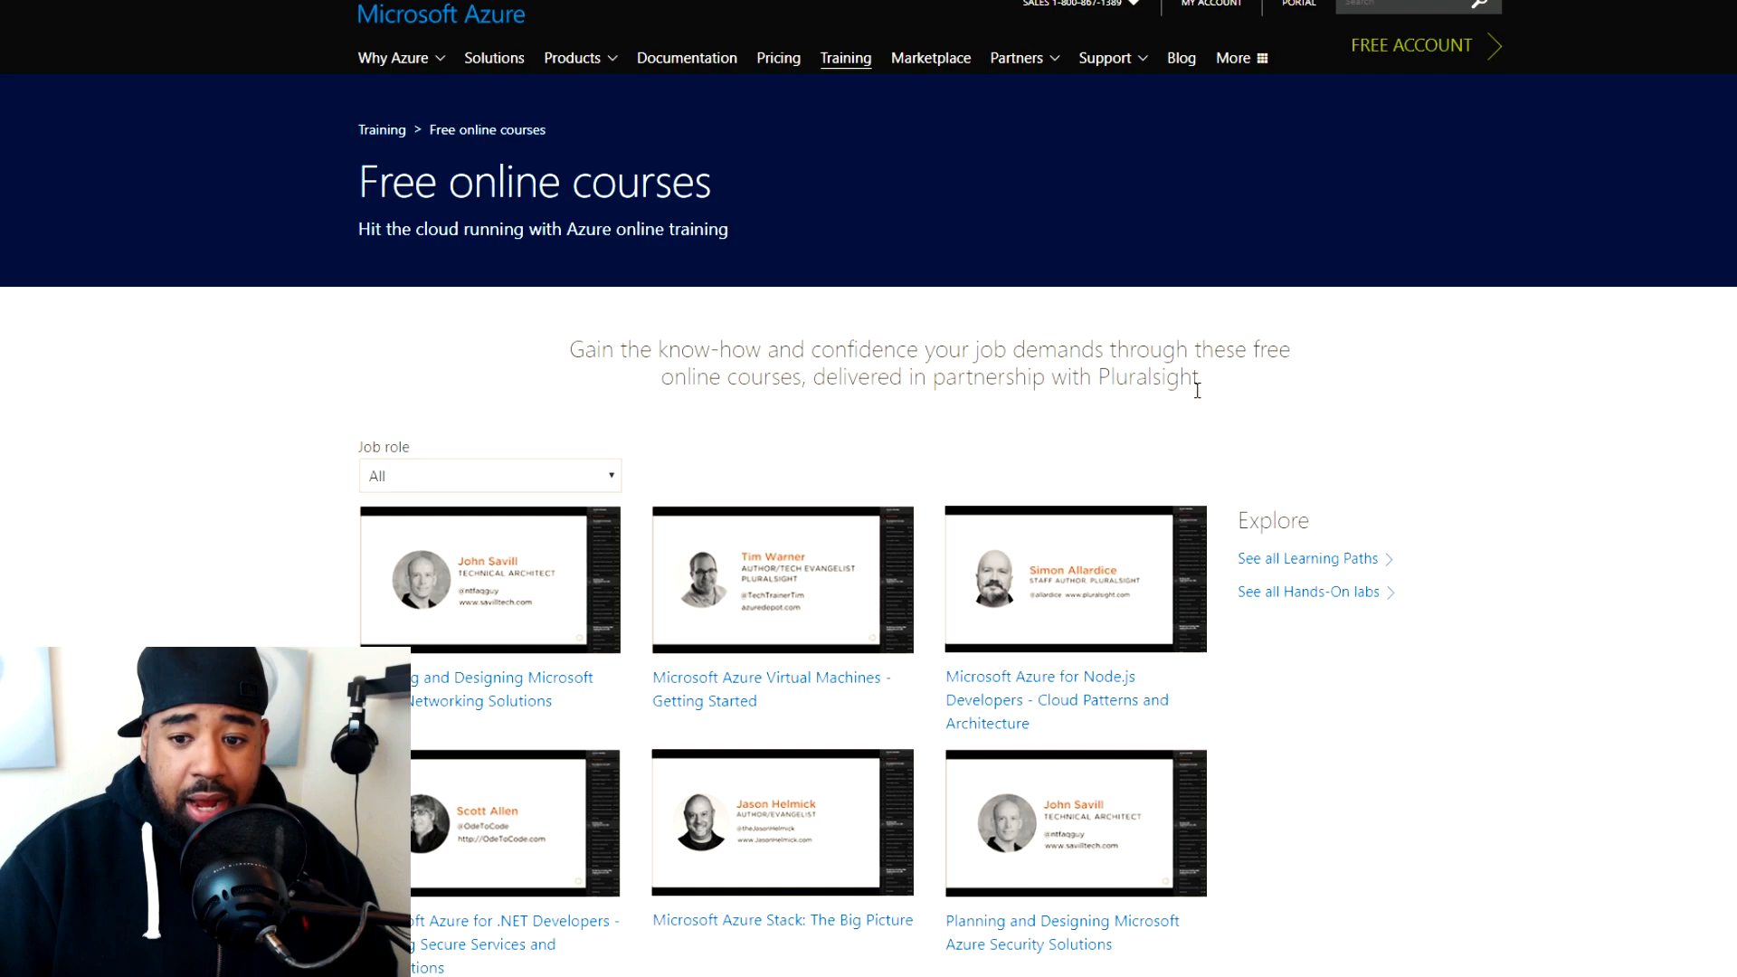
scroll("down", 3)
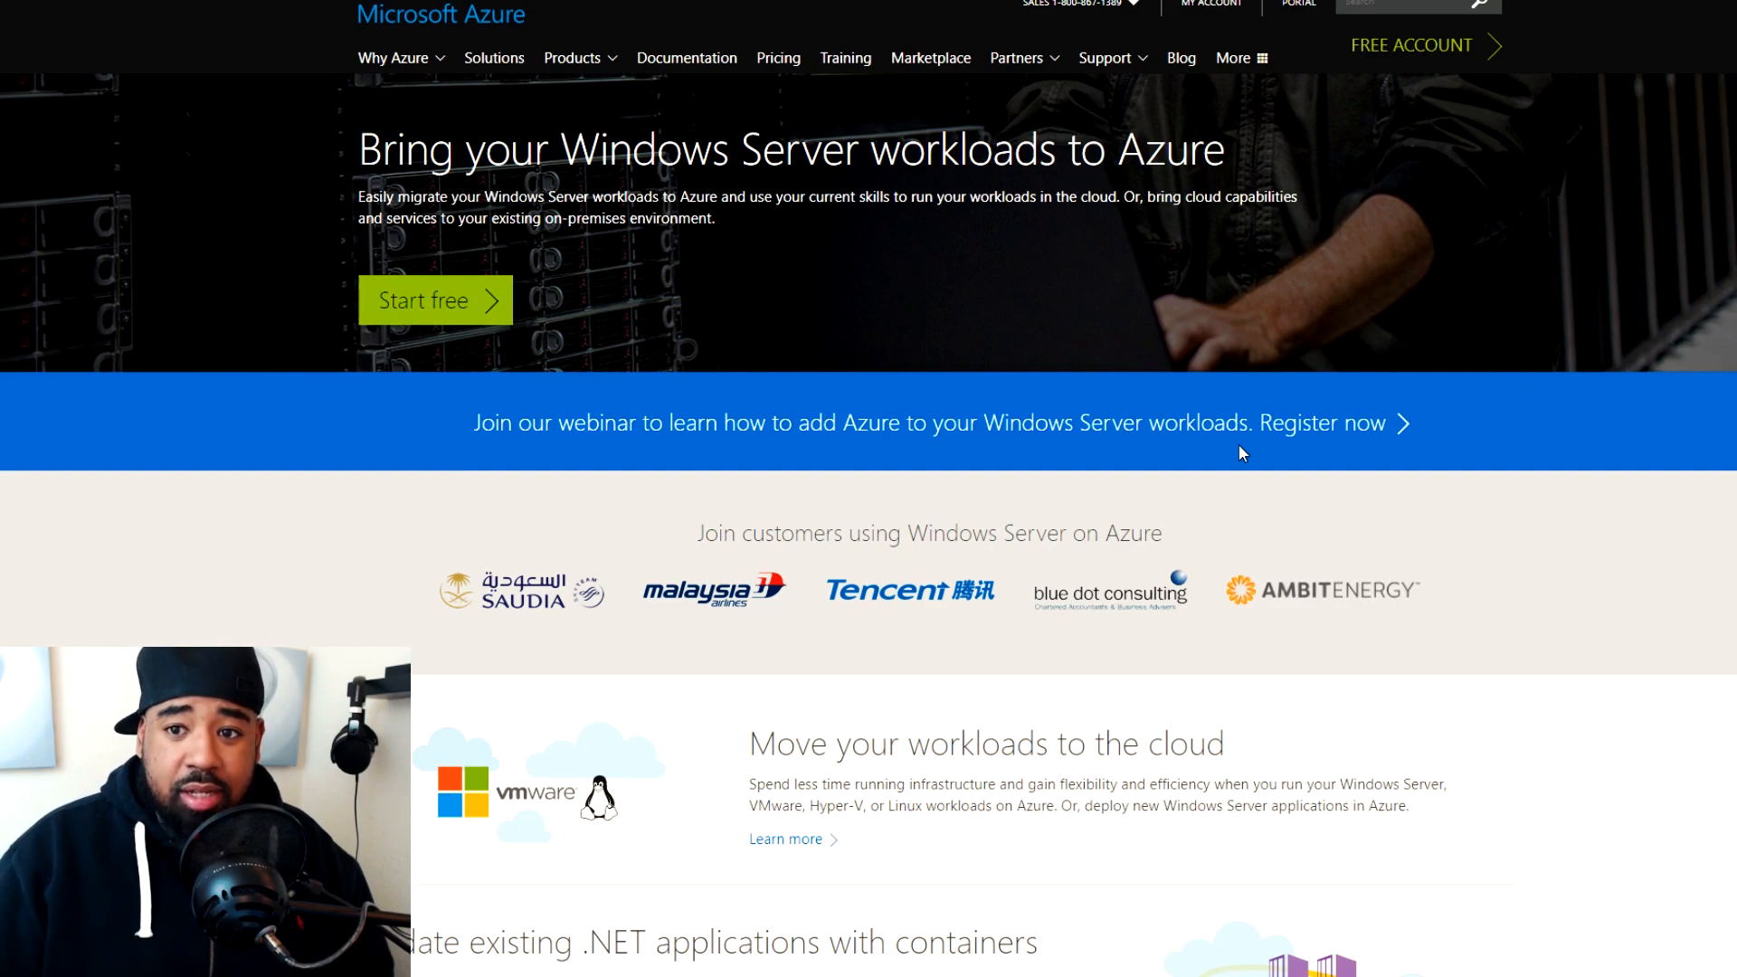
left_click(845, 58)
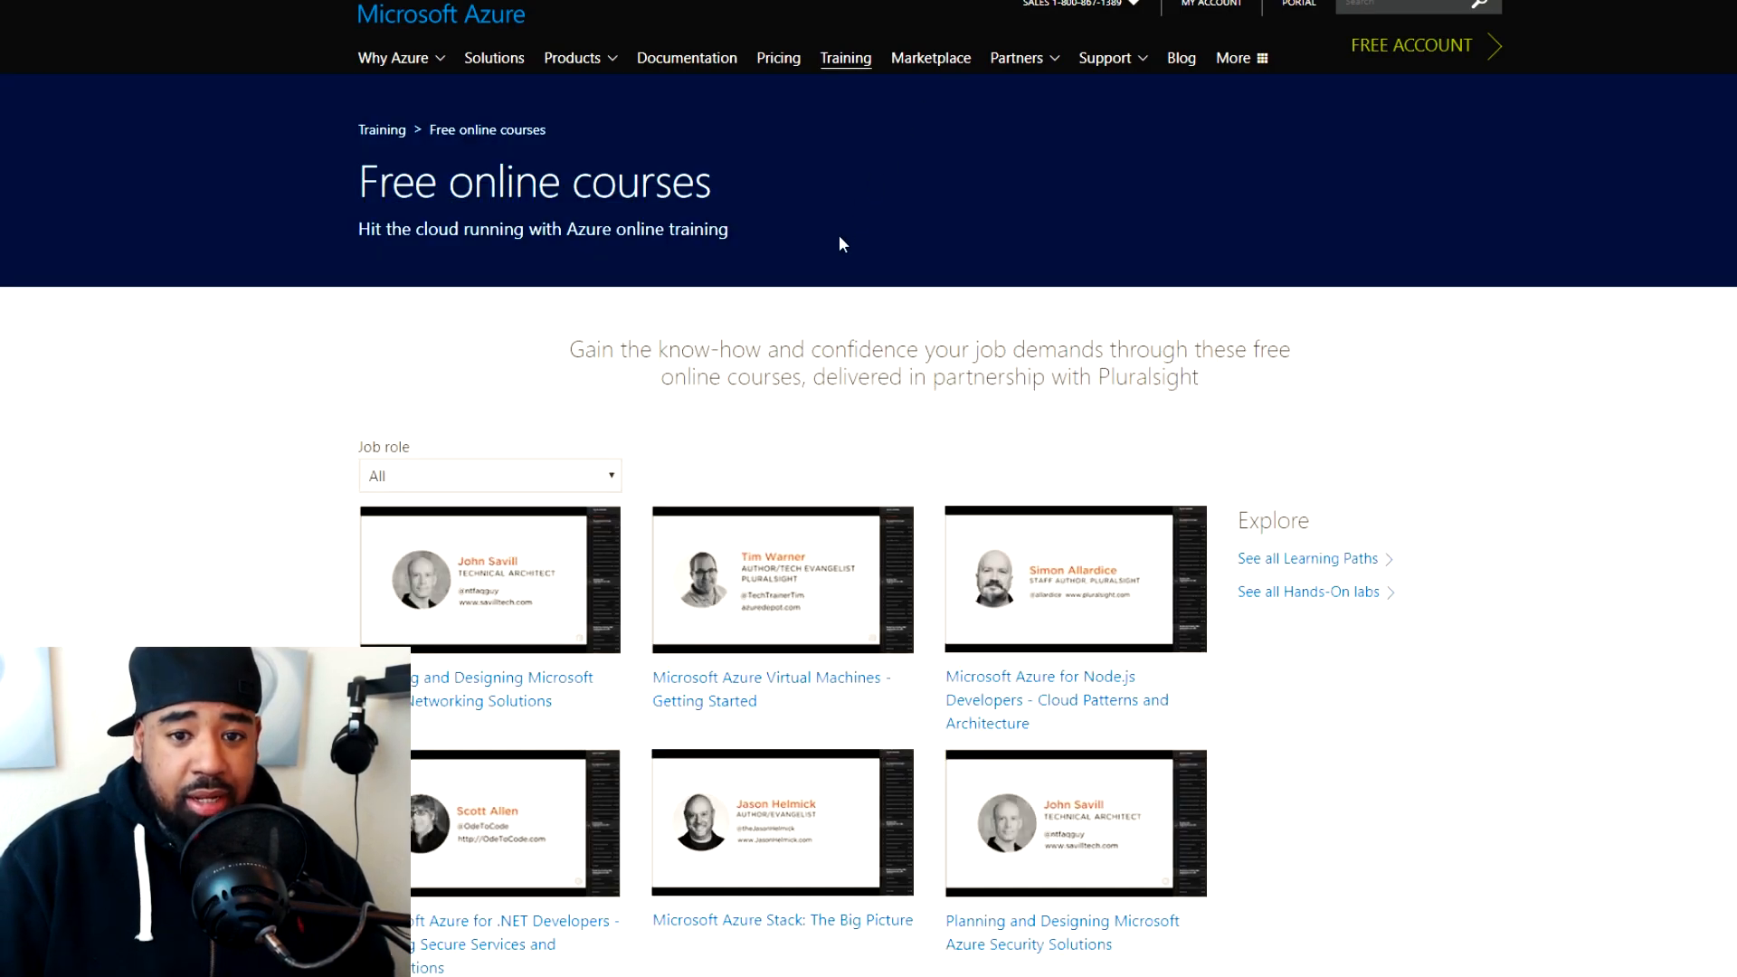
mouse_move(1109, 295)
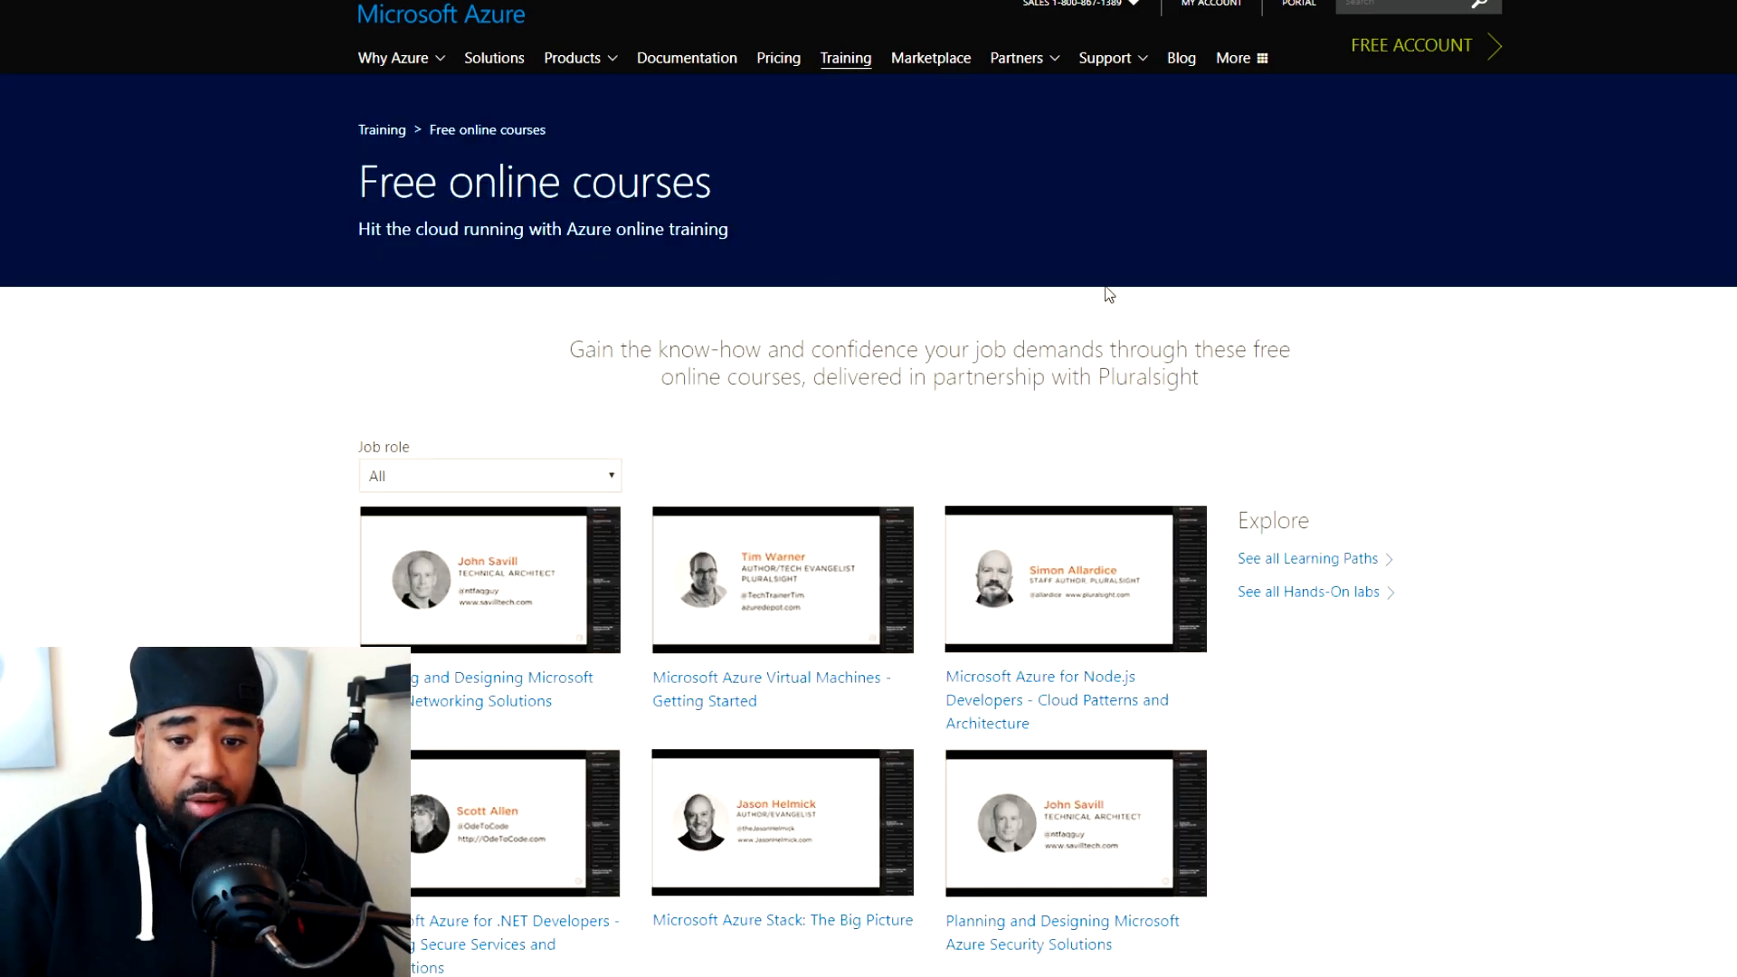